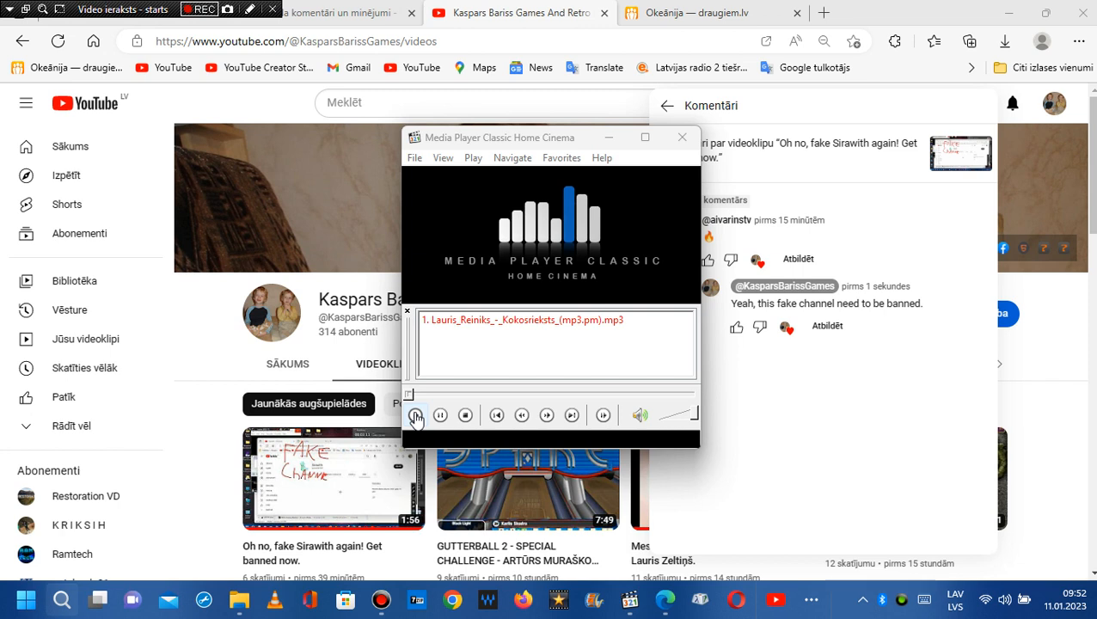
# - Start playing Lauris Reiniks' 'Kokosrieksts' in Media Player Classic
pyautogui.click(415, 415)
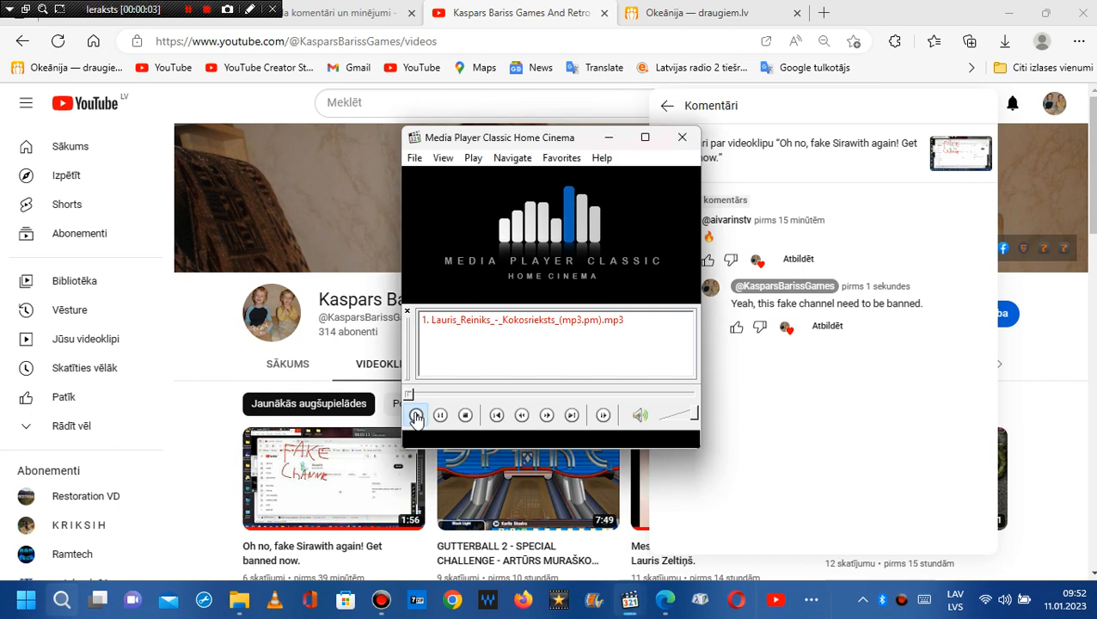
pyautogui.click(416, 415)
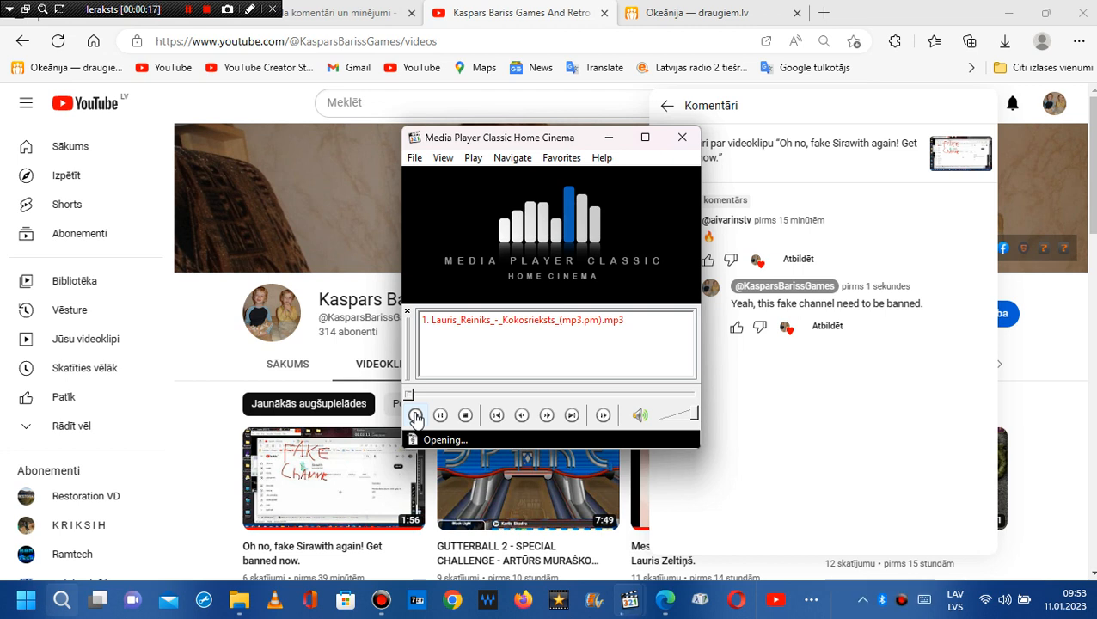
pyautogui.click(416, 415)
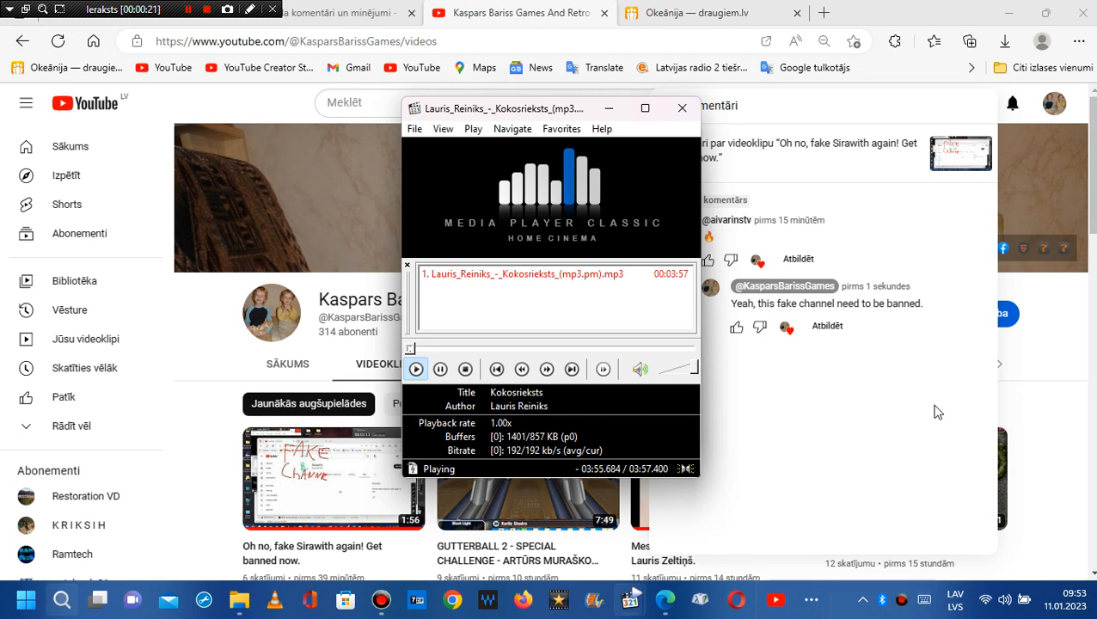
pyautogui.click(682, 107)
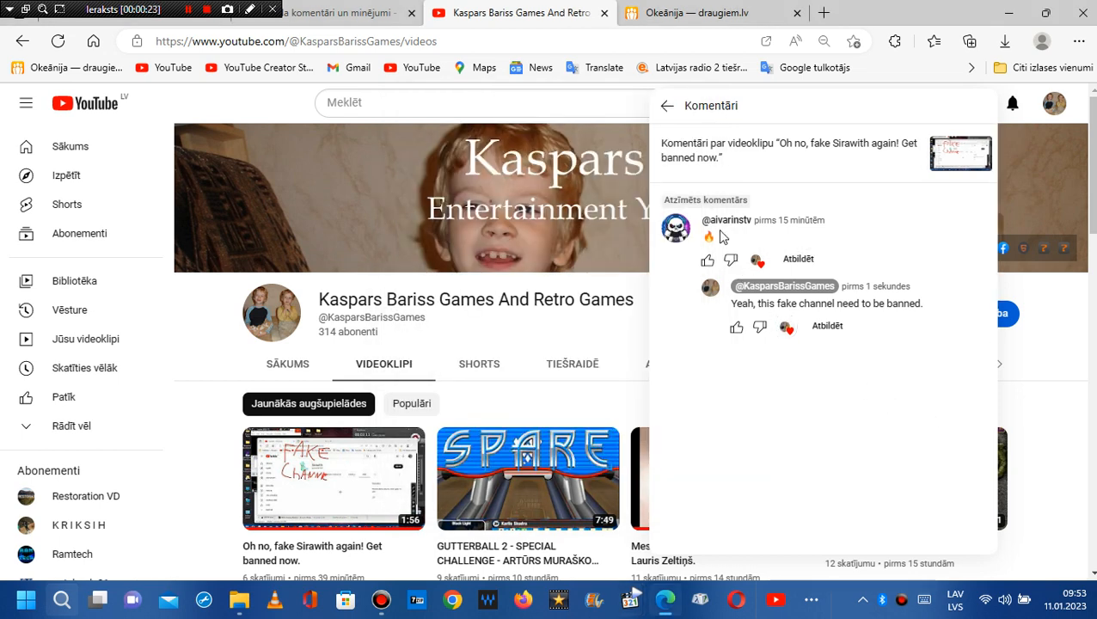
pyautogui.moveTo(213, 90)
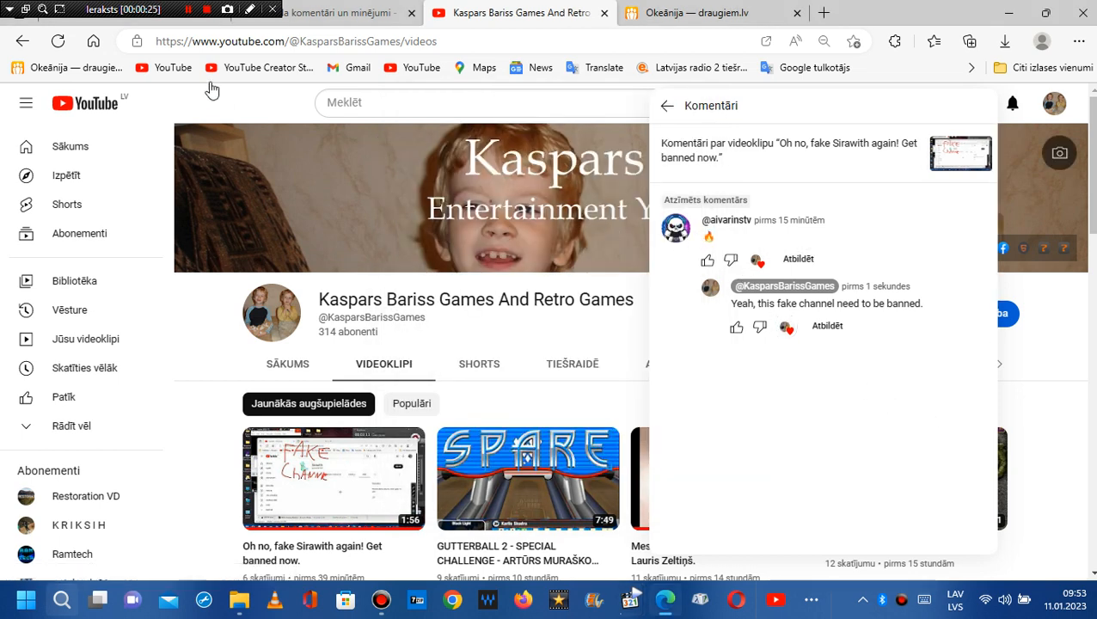
pyautogui.click(250, 10)
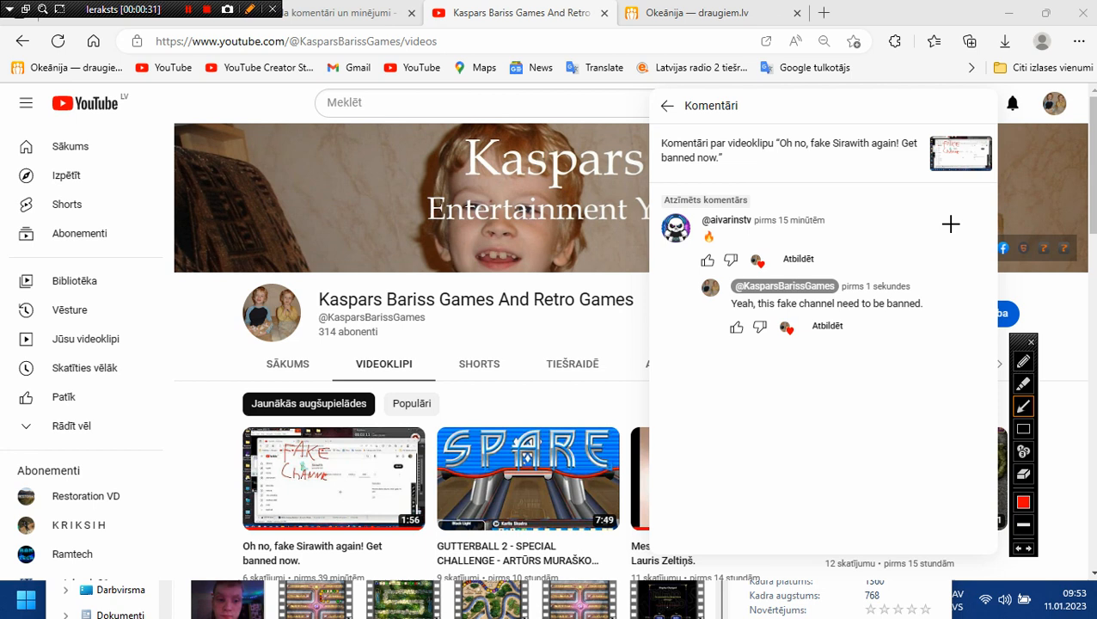
pyautogui.moveTo(980, 223); pyautogui.dragTo(816, 224)
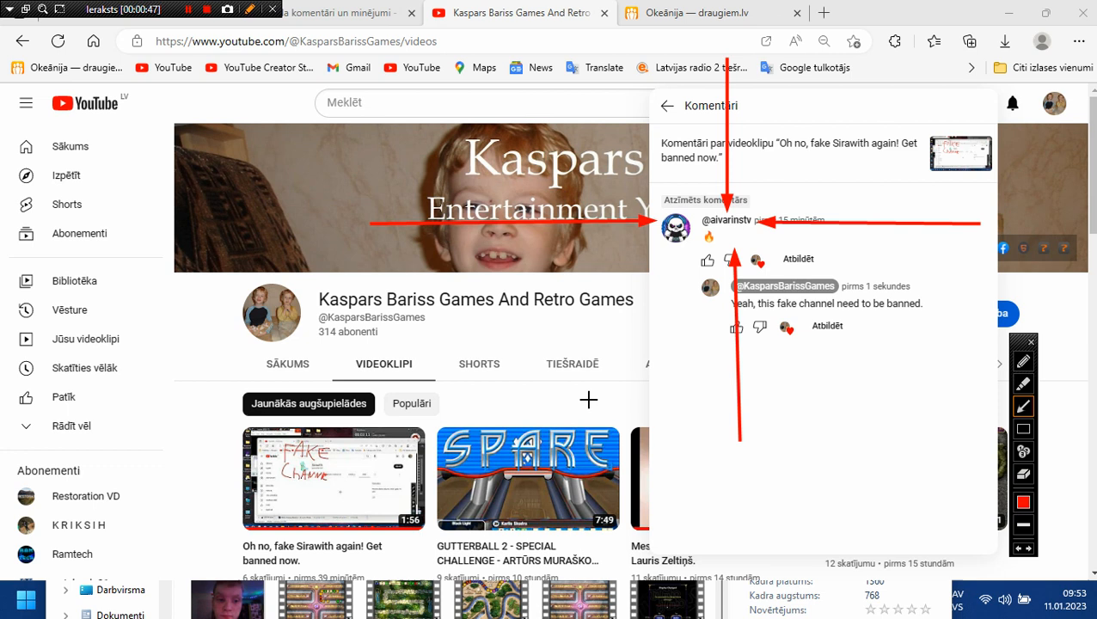
pyautogui.moveTo(589, 399); pyautogui.dragTo(704, 249)
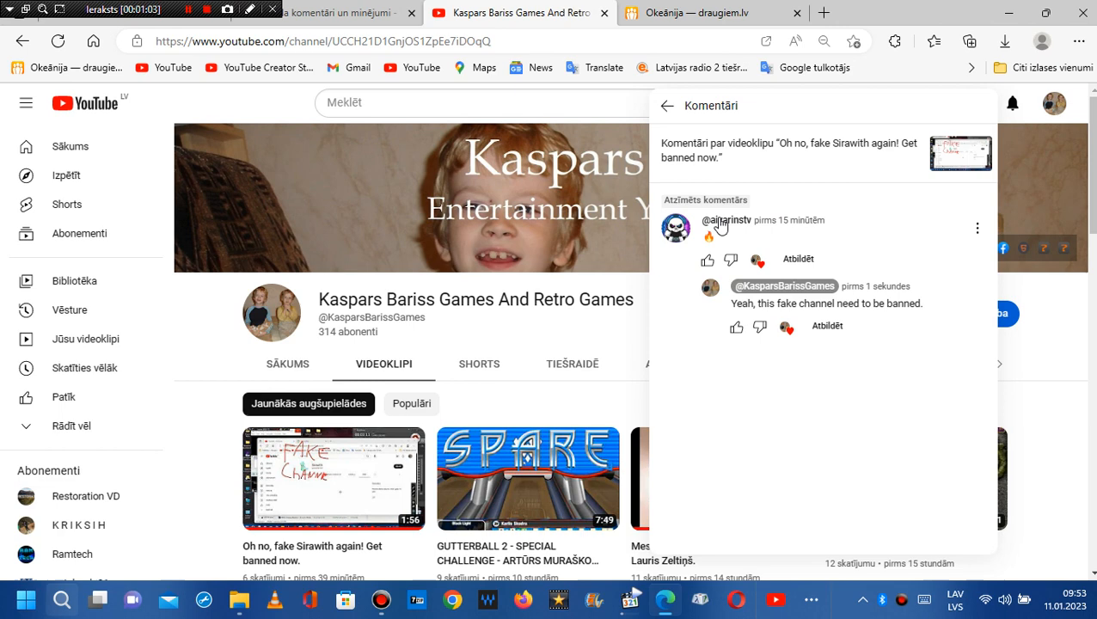
# - Open Aivariņš TV's channel from the comment and browse its VIDEOKLIPI uploads
pyautogui.click(666, 105)
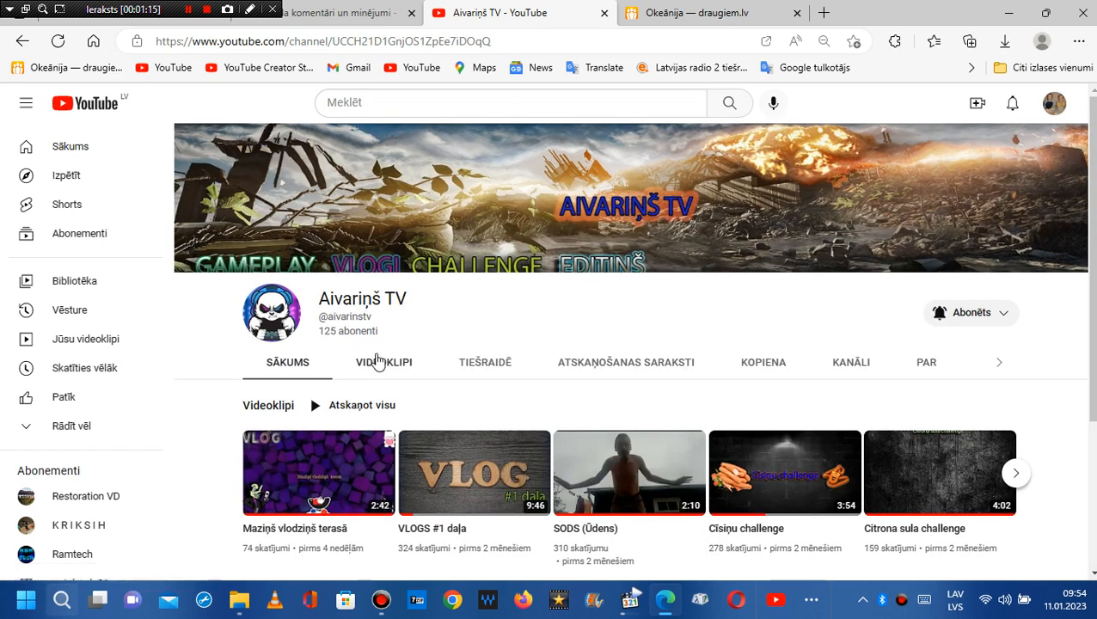
pyautogui.click(383, 362)
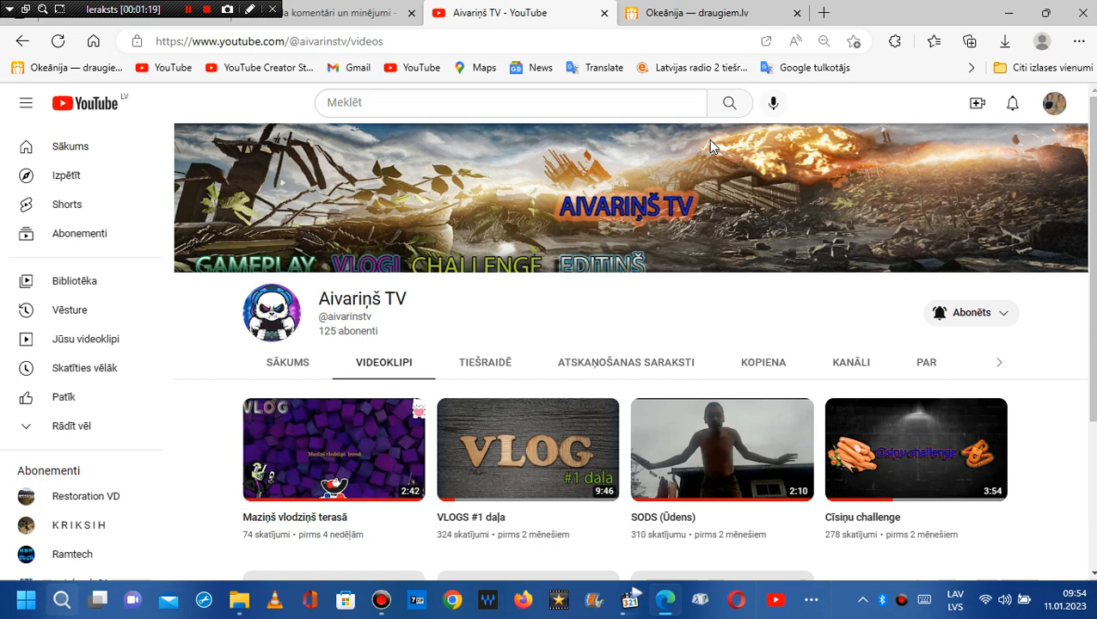
pyautogui.scroll(-3)
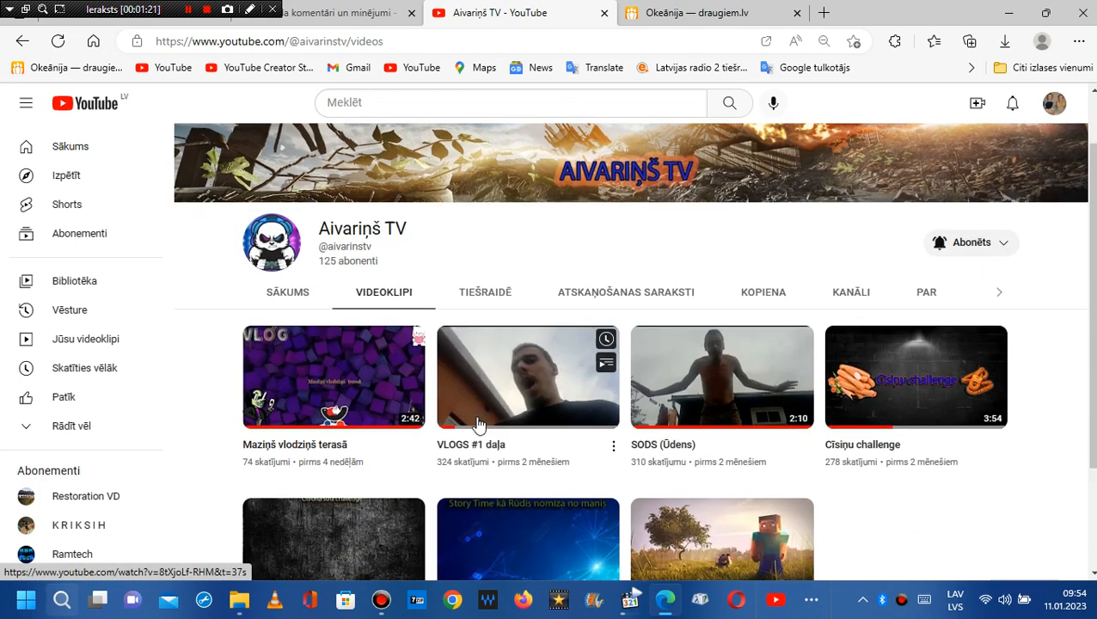
pyautogui.scroll(-3)
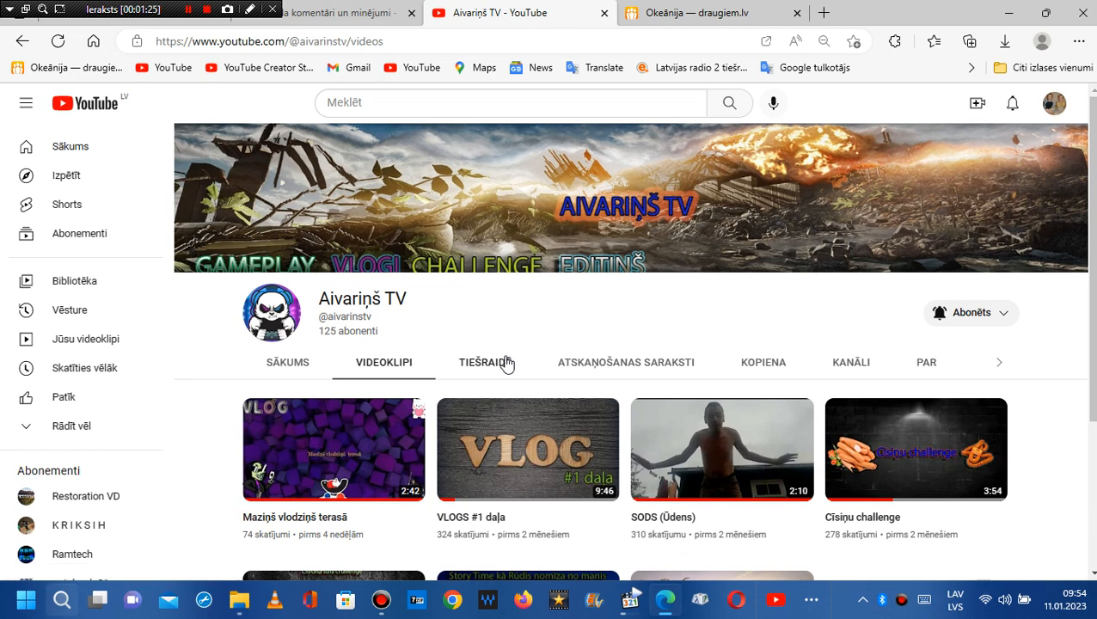
# - Check the TIEŠRAIDE and playlists tabs, then scroll the KOPIENA community posts
pyautogui.click(485, 362)
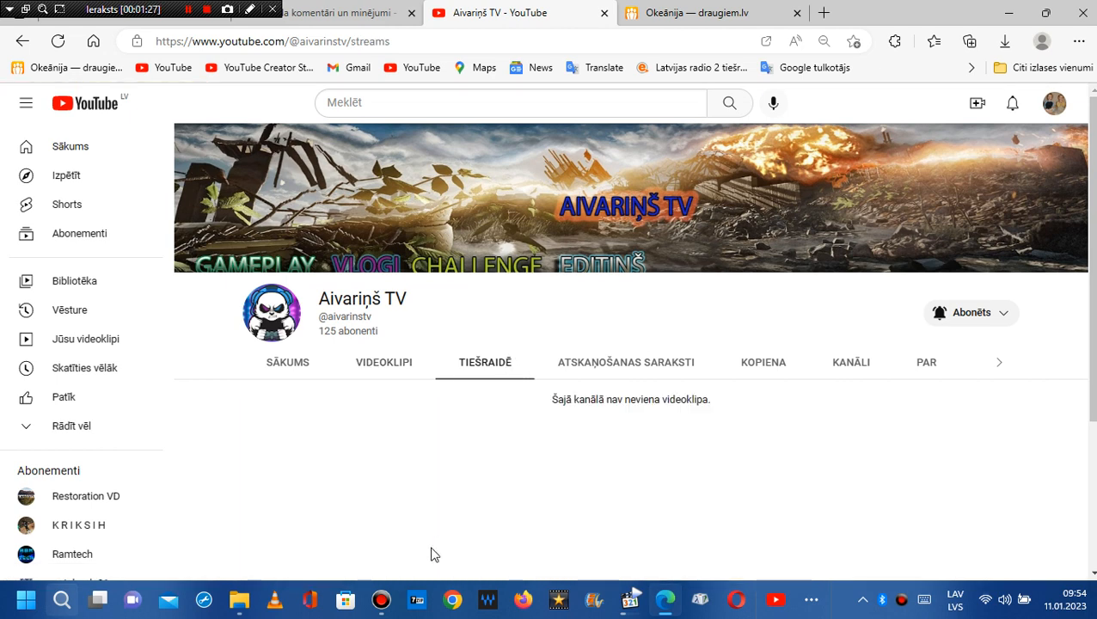
pyautogui.moveTo(509, 533)
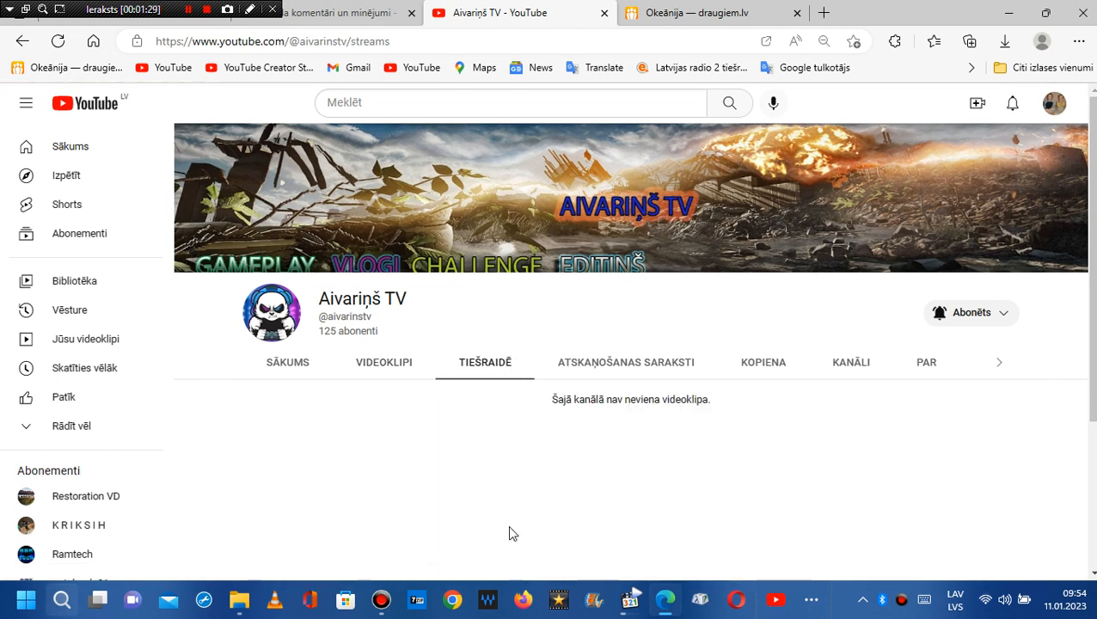
pyautogui.moveTo(559, 356)
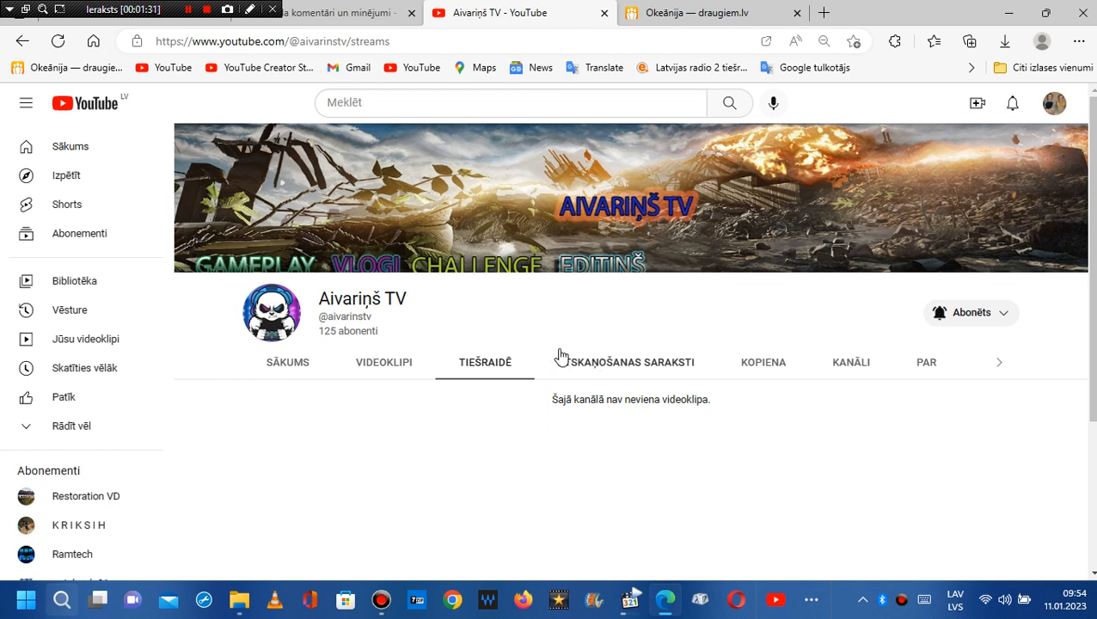
pyautogui.click(626, 362)
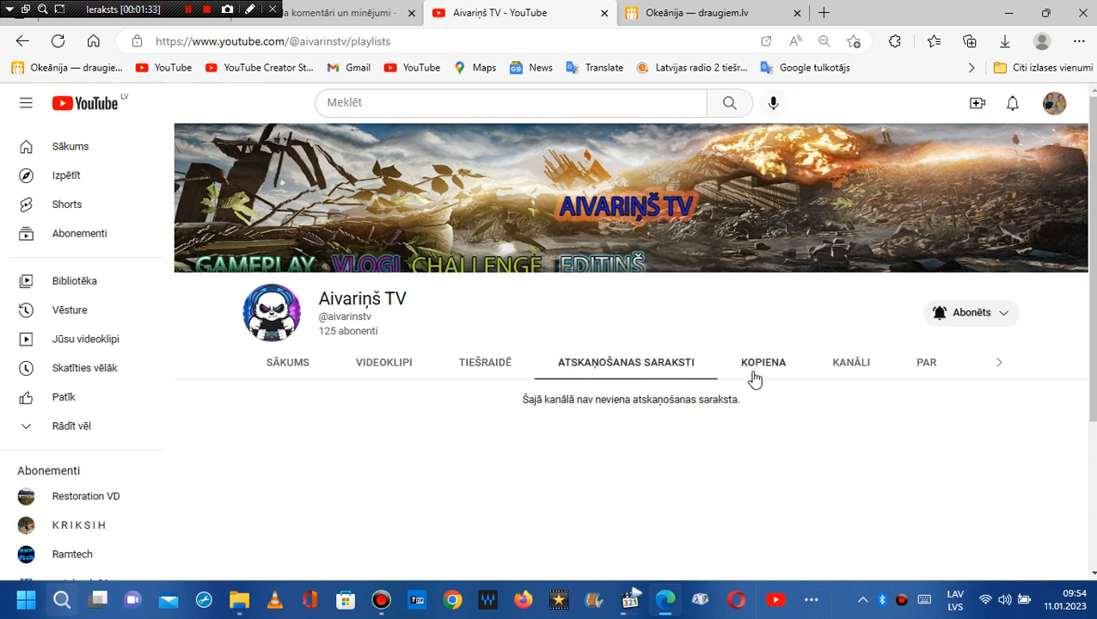
pyautogui.click(762, 362)
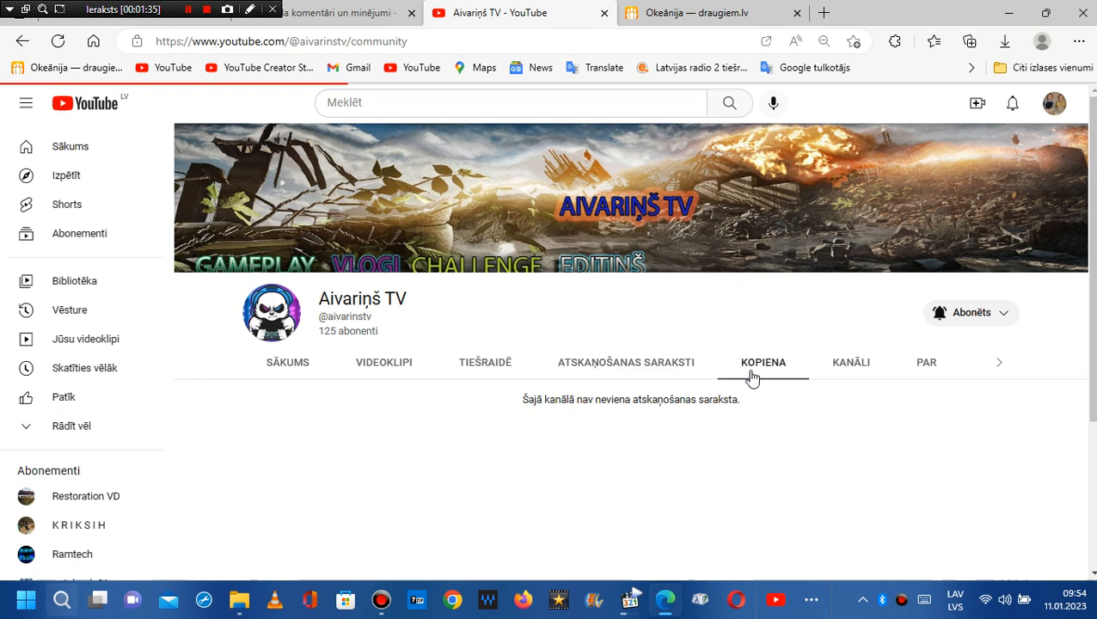
pyautogui.click(763, 362)
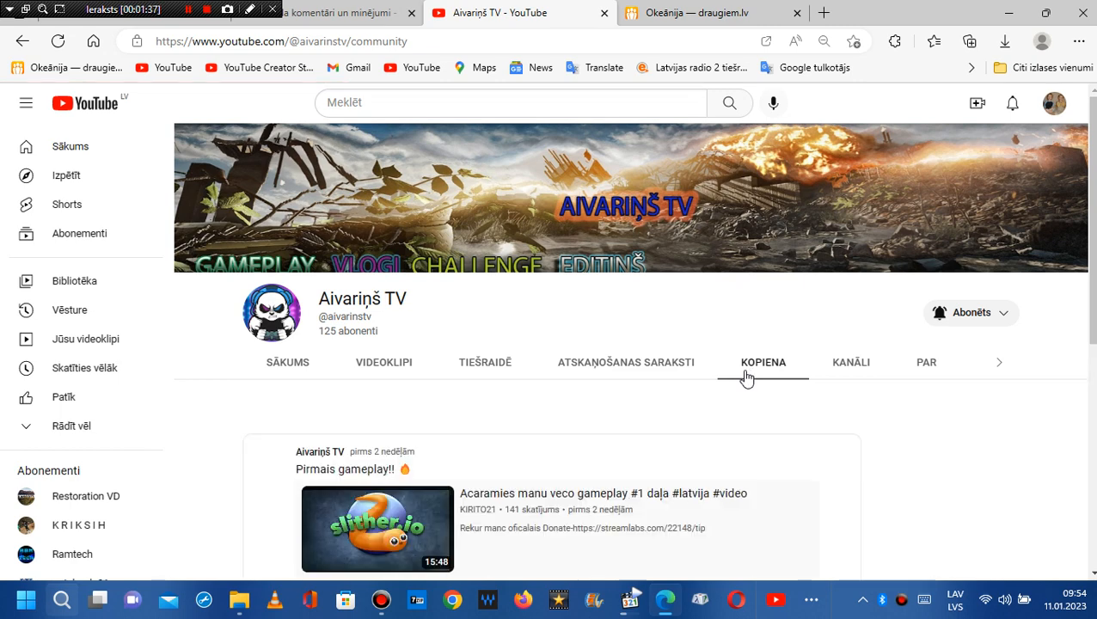
pyautogui.scroll(-3)
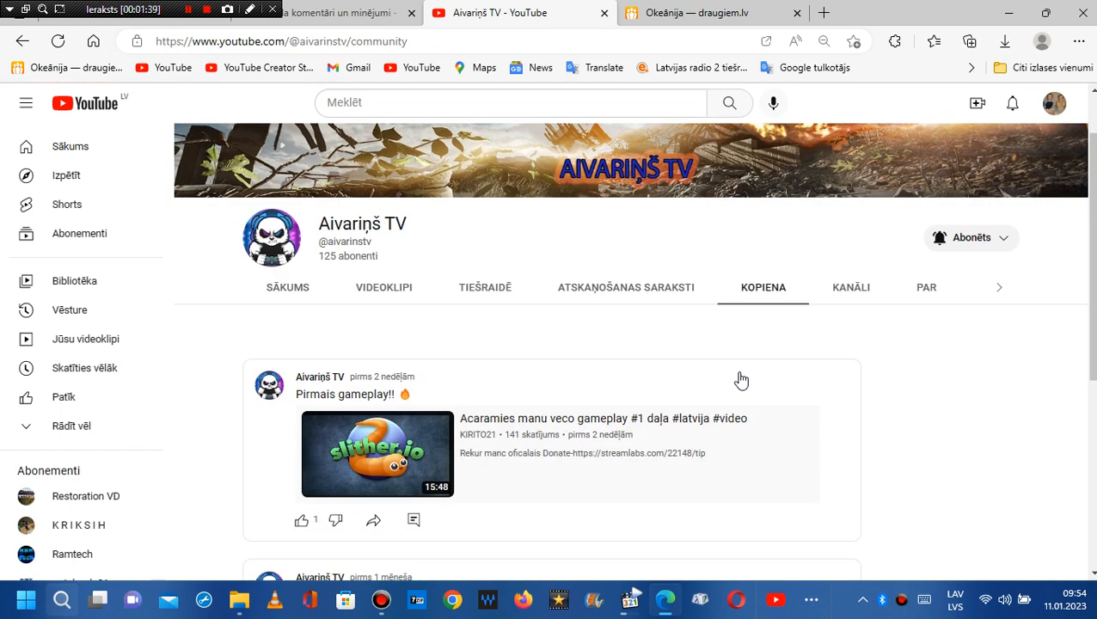
pyautogui.scroll(-3)
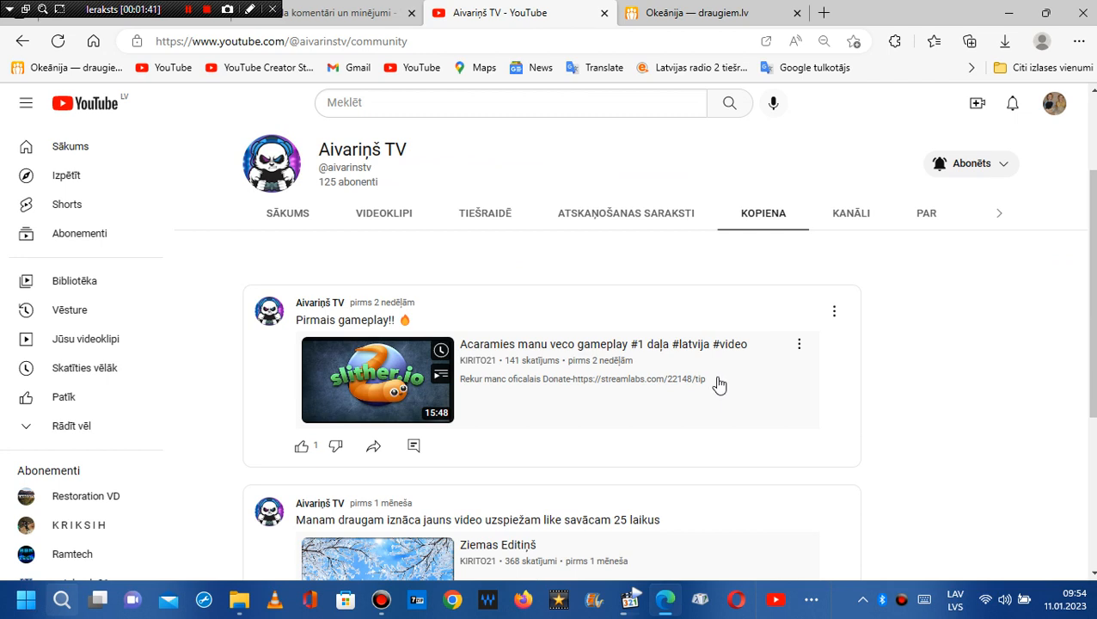
pyautogui.moveTo(507, 426)
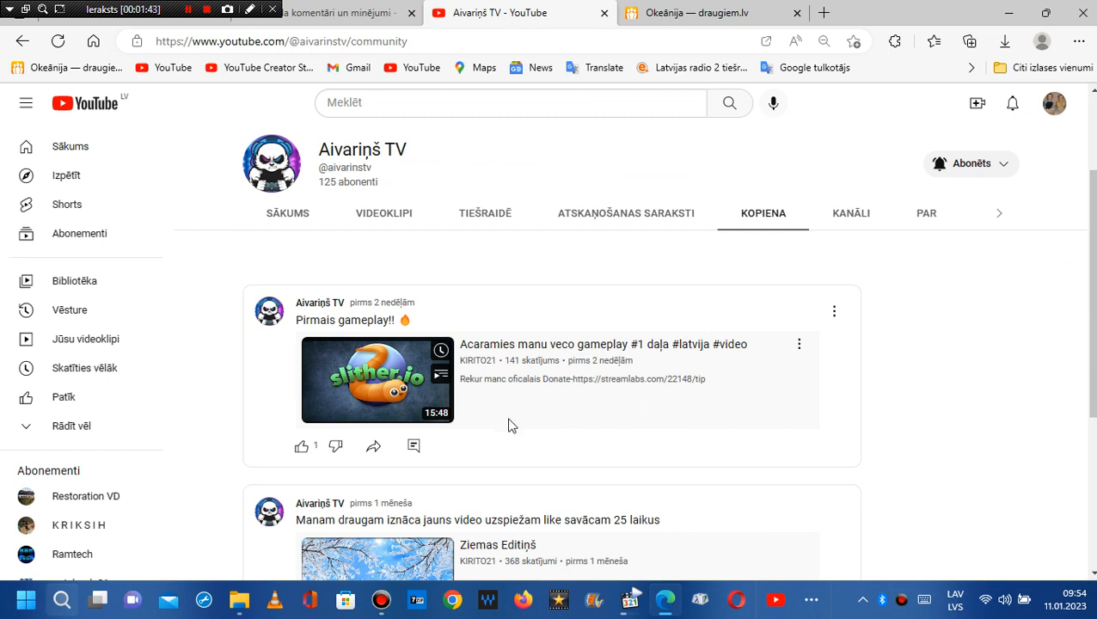
pyautogui.moveTo(415, 446)
pyautogui.write('T')
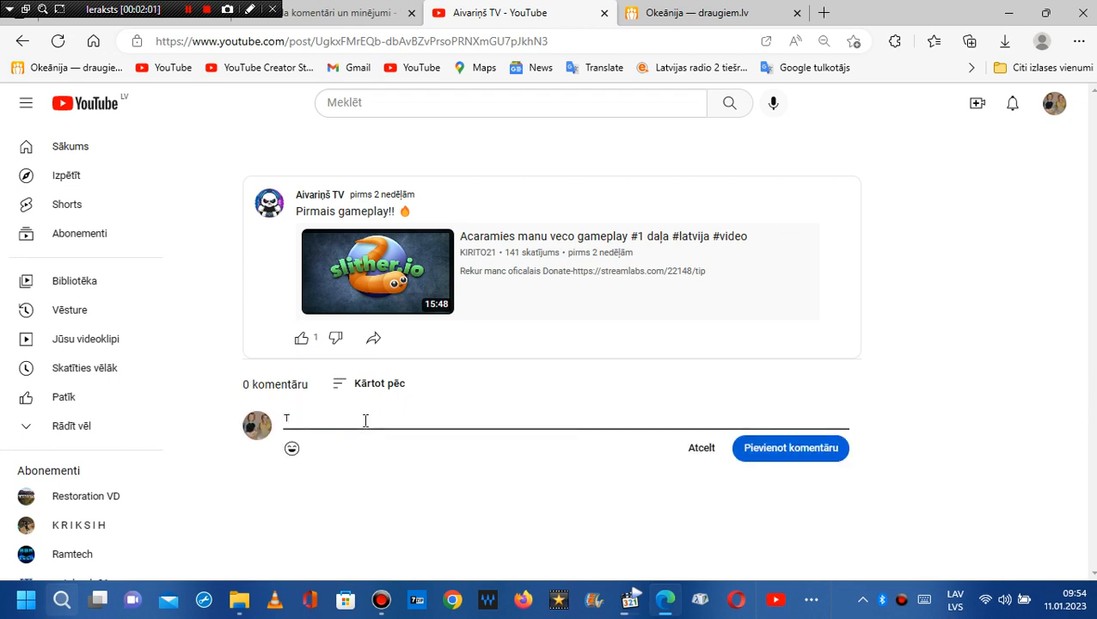
# - Type 'Tīri ok. Mans pirmais geimpleys' in the comment field under the post
pyautogui.write('īri ok.')
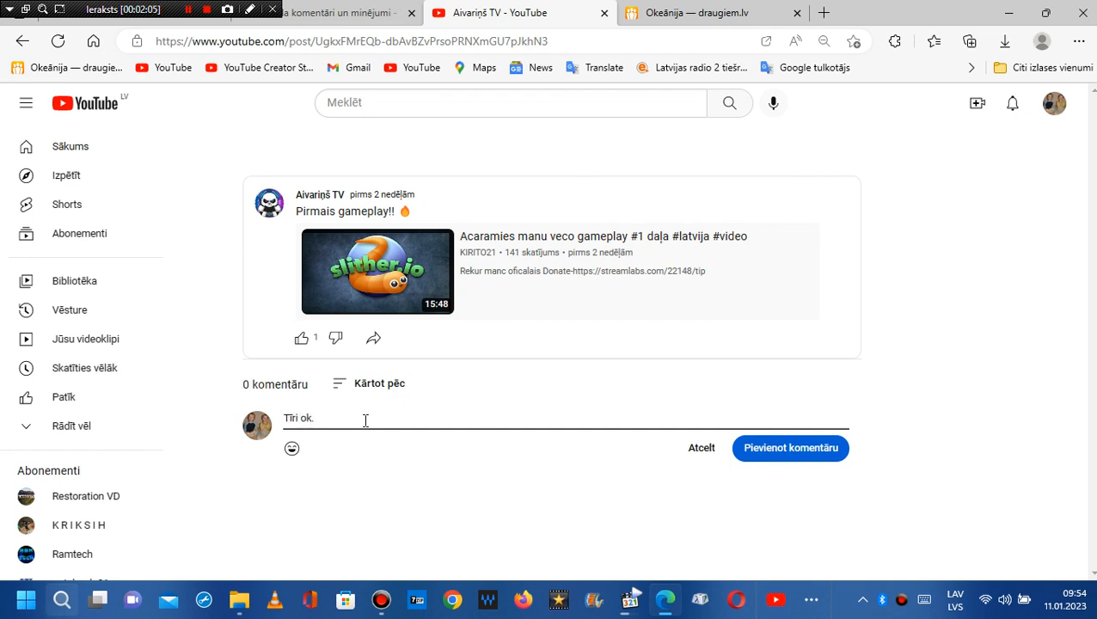
pyautogui.write('M')
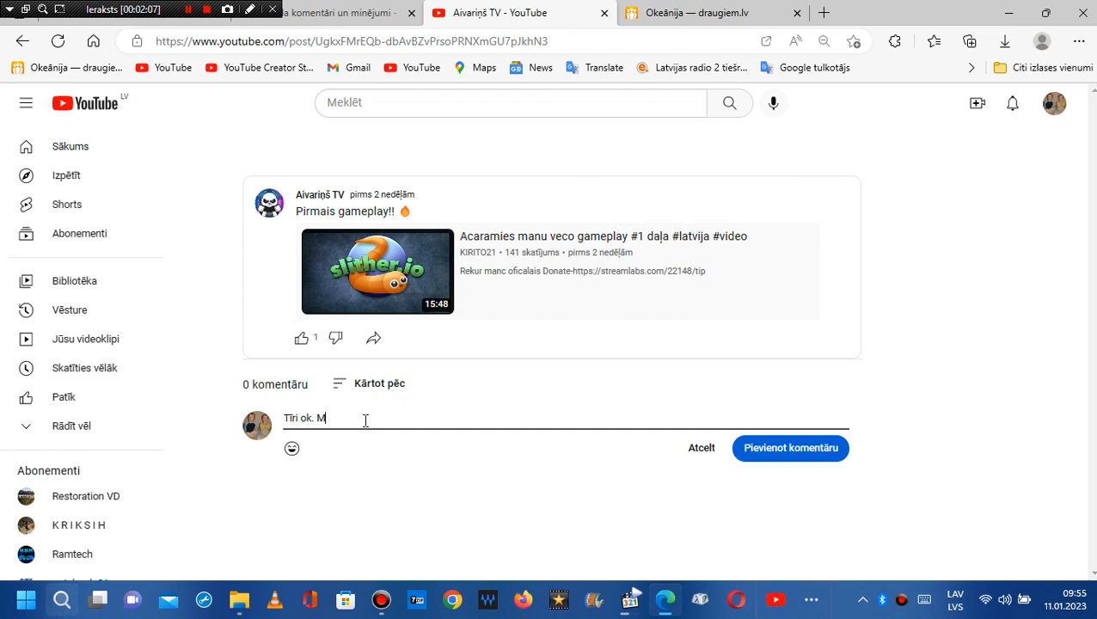
pyautogui.write('ans pirmais geimpleys')
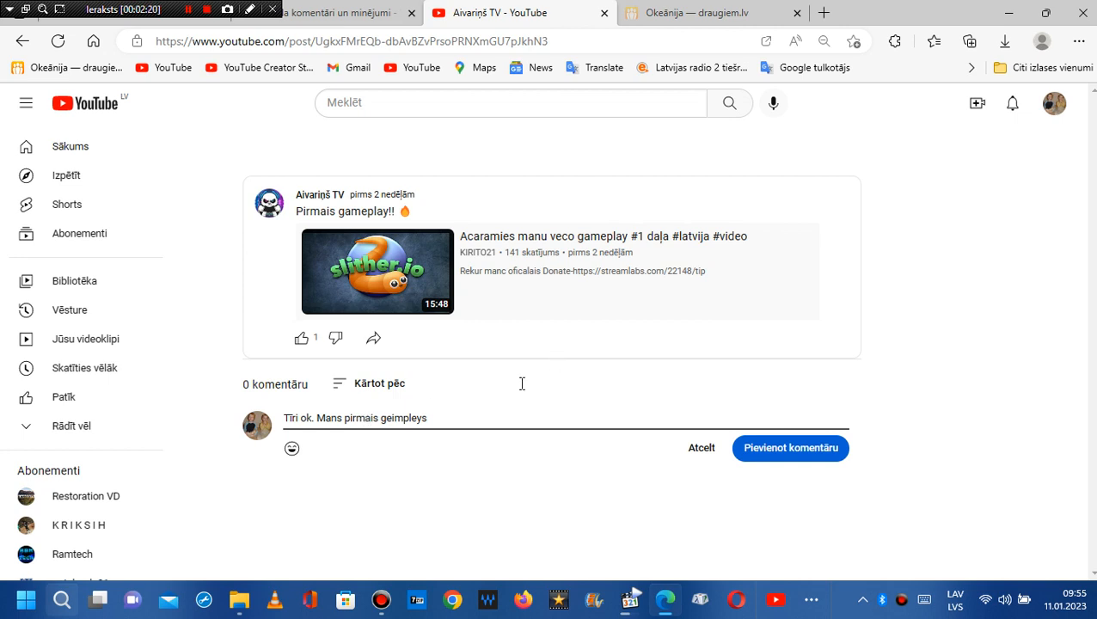
pyautogui.moveTo(482, 414)
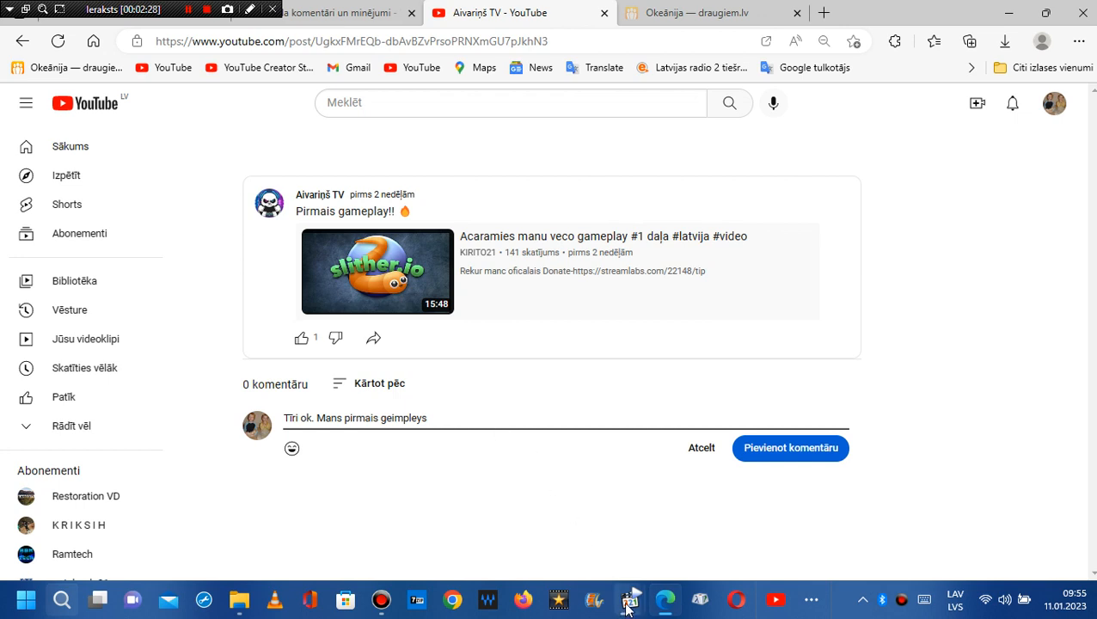
pyautogui.moveTo(629, 597)
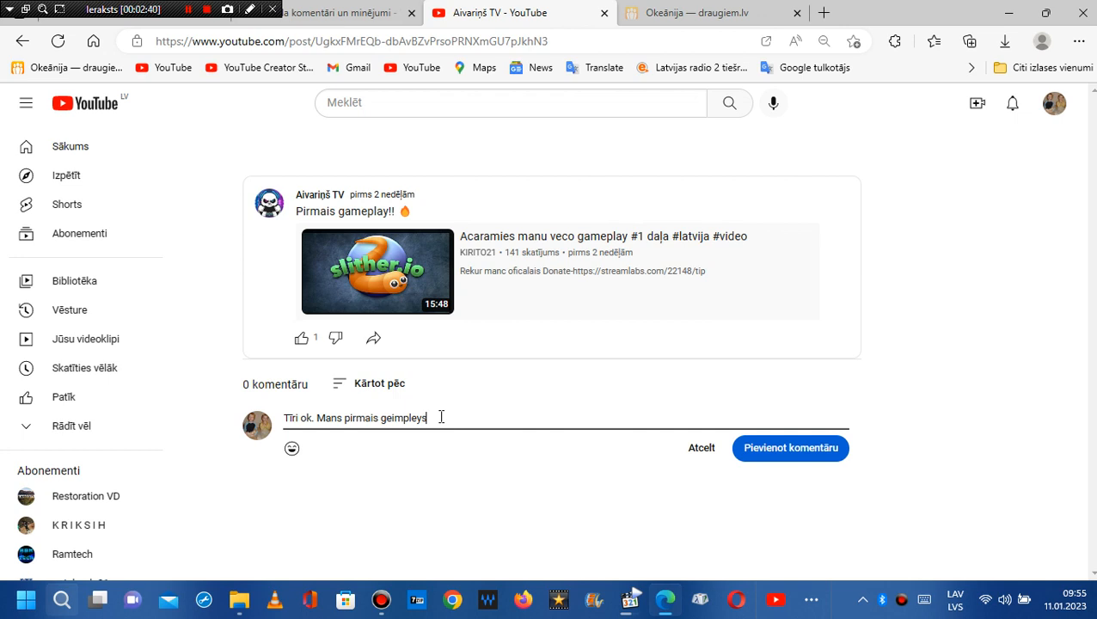
# - Correct the misspelled word and write a new line mentioning the SphereMatchers community
pyautogui.press('Backspace')
pyautogui.write('js g')
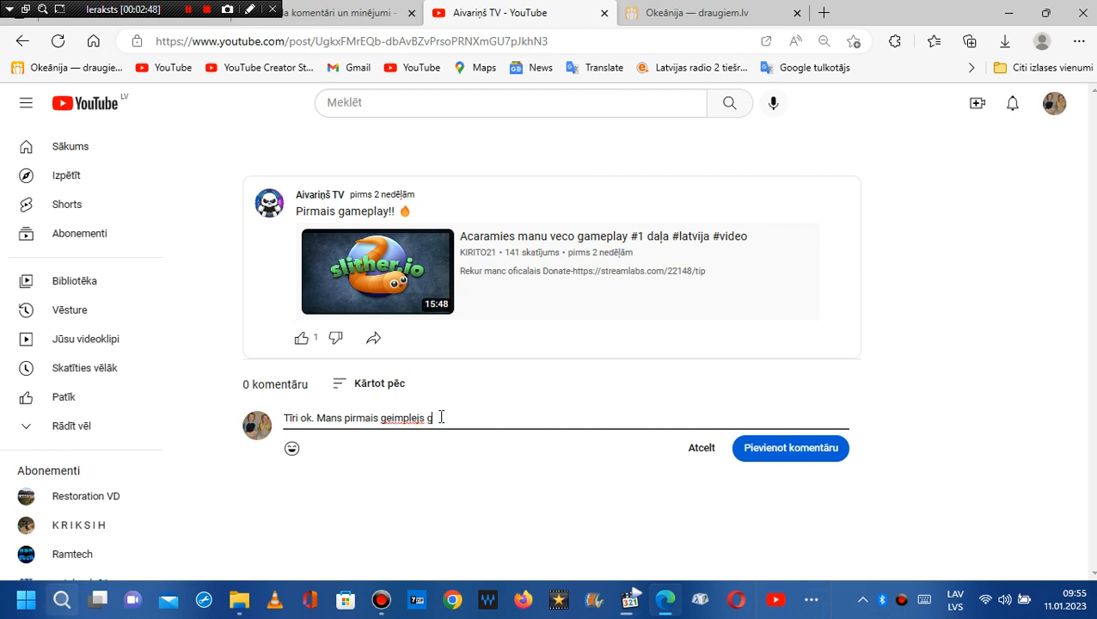
pyautogui.write('ood.')
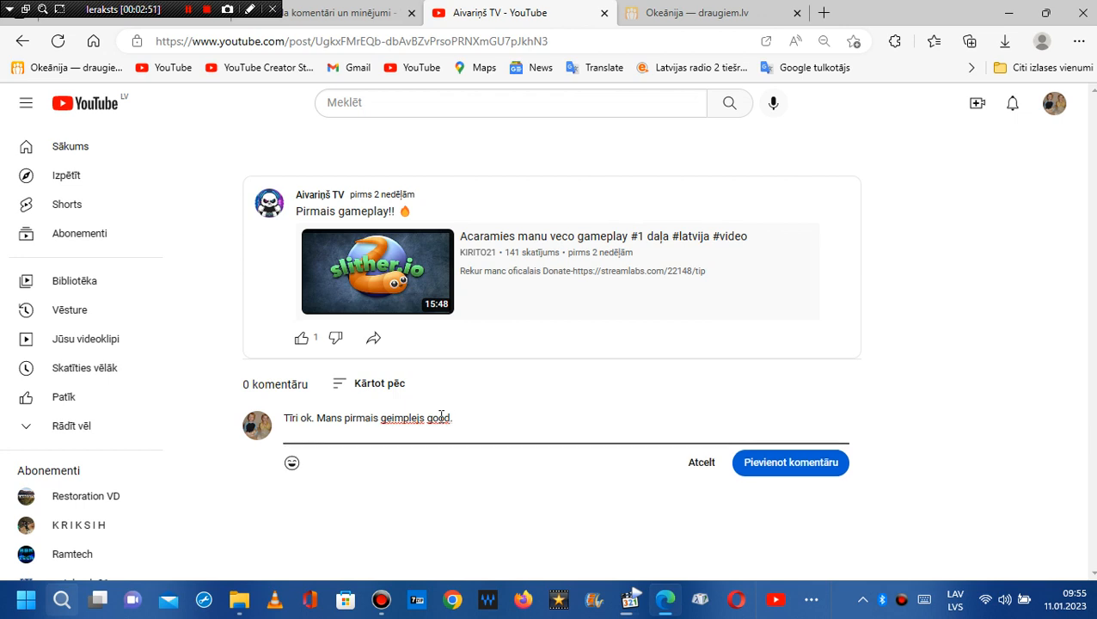
pyautogui.write('Es nezinu, ko S')
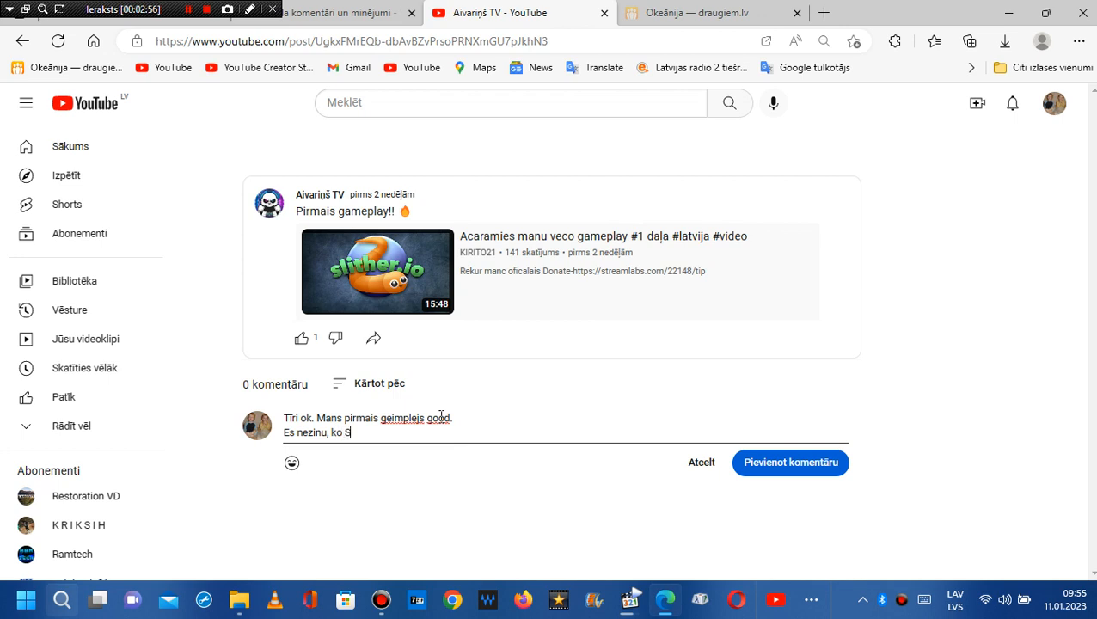
pyautogui.write('phereM')
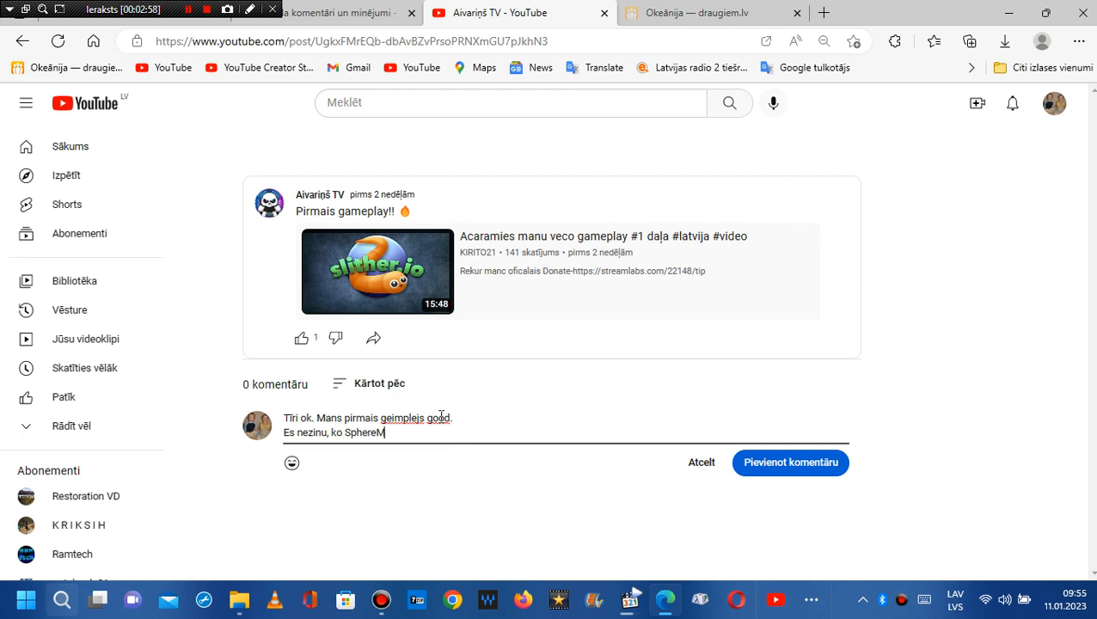
pyautogui.write('atc')
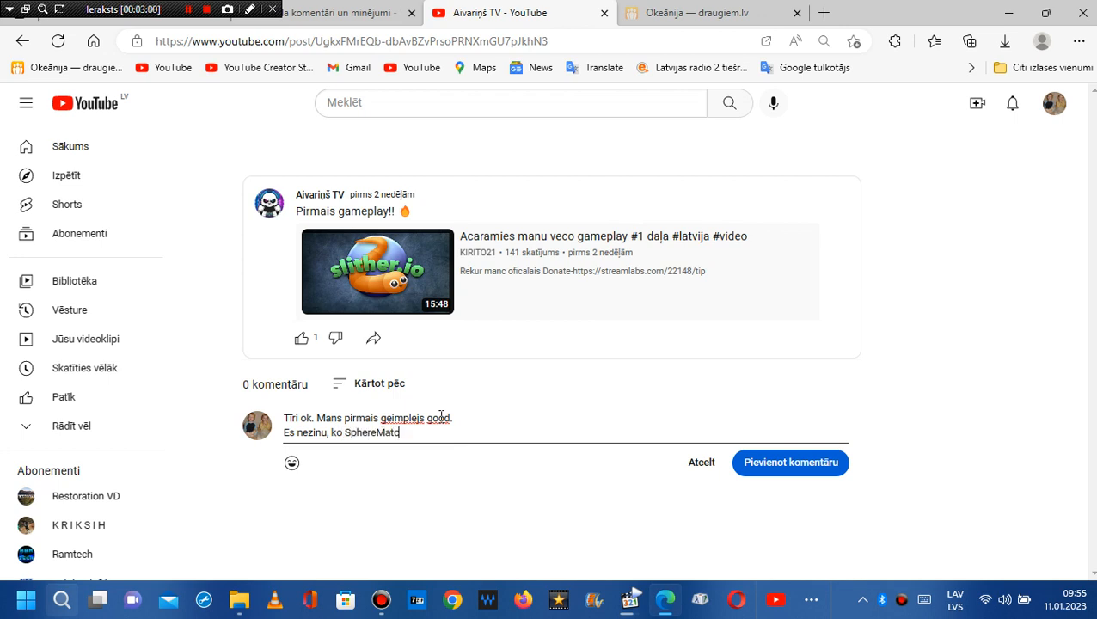
pyautogui.write('hers')
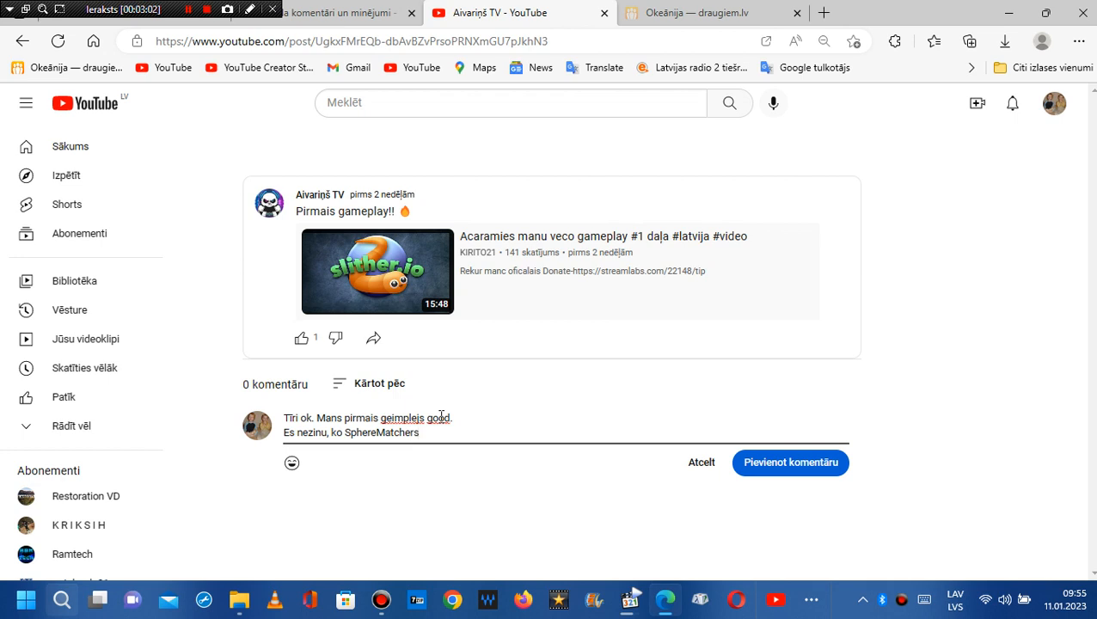
pyautogui.write('kopiena')
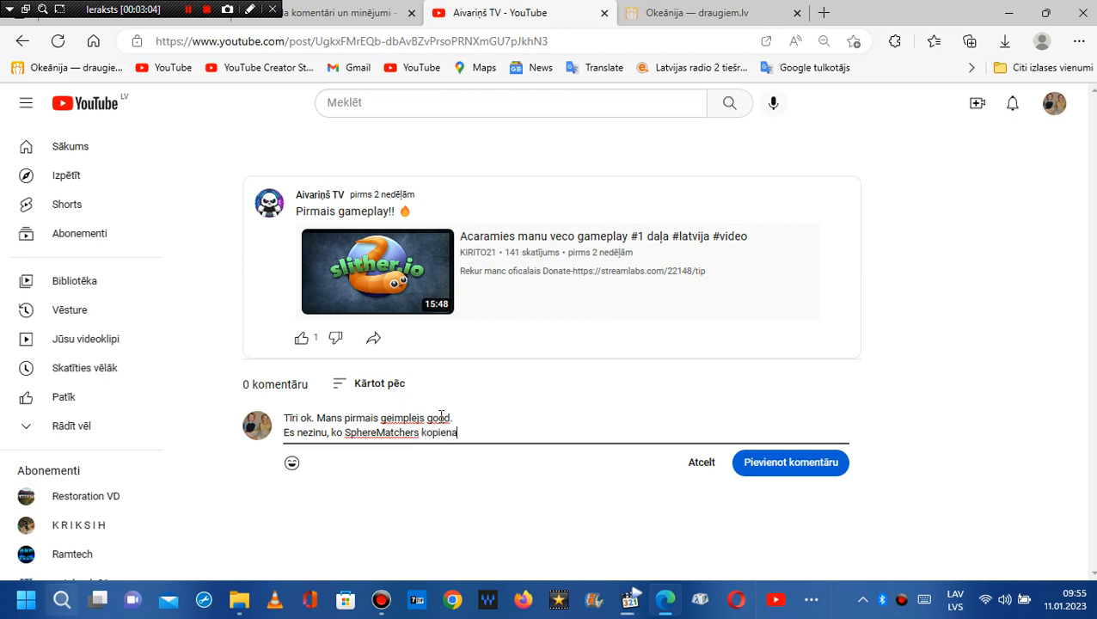
pyautogui.write('teiks')
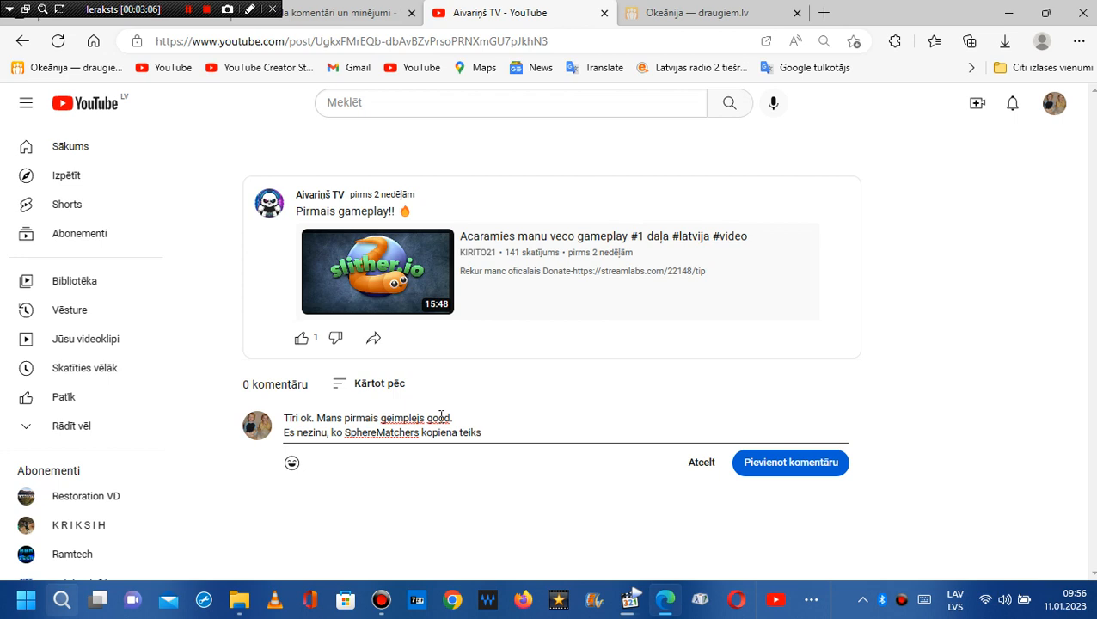
pyautogui.write('Š')
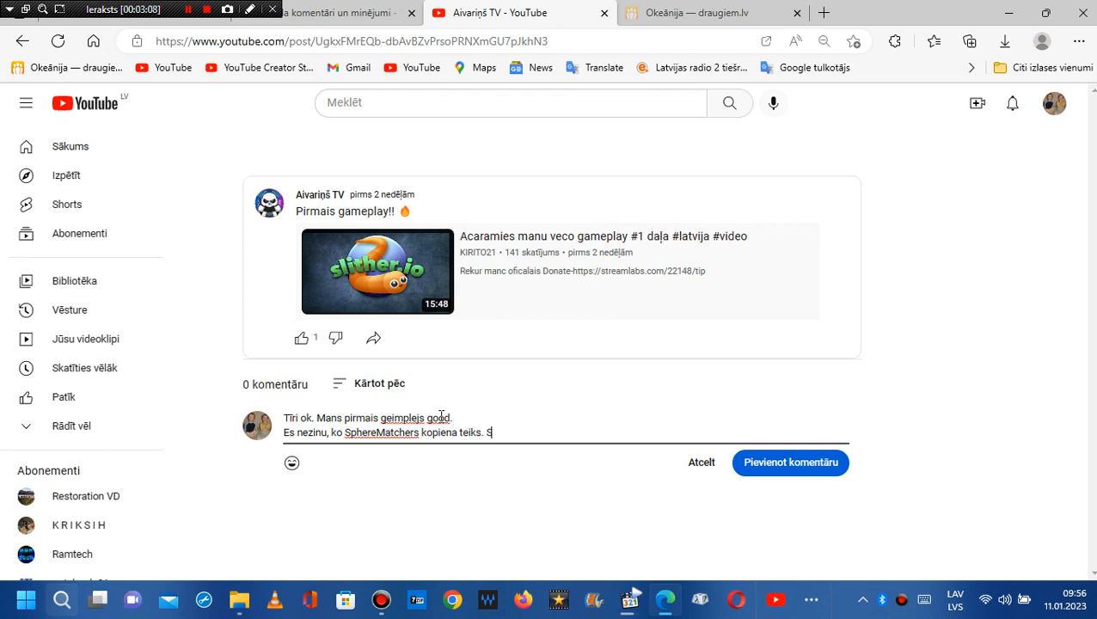
pyautogui.write('phereMatchers')
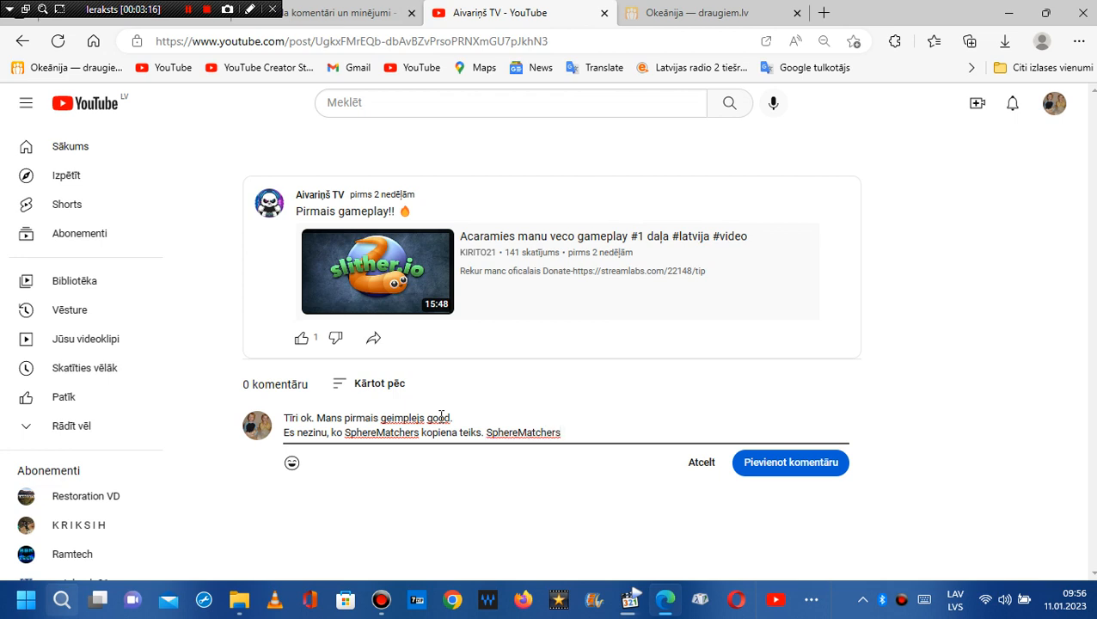
pyautogui.write('- tā ir Luxor un')
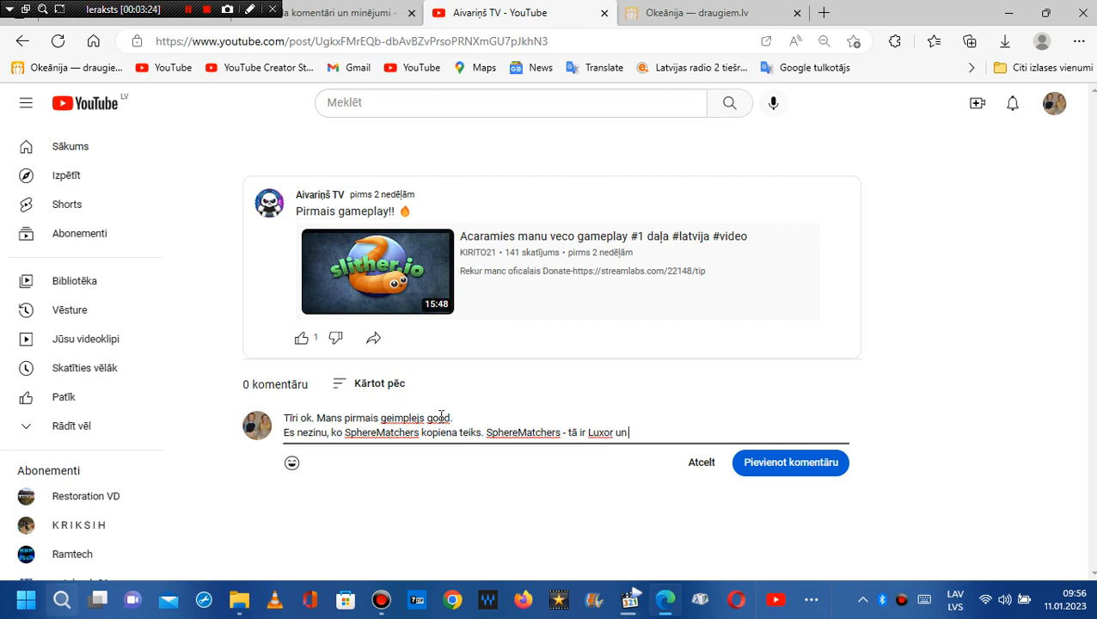
# - Finish the sentence about Zuma copiers and mods, and post the comment
pyautogui.write('Zuma spēļu')
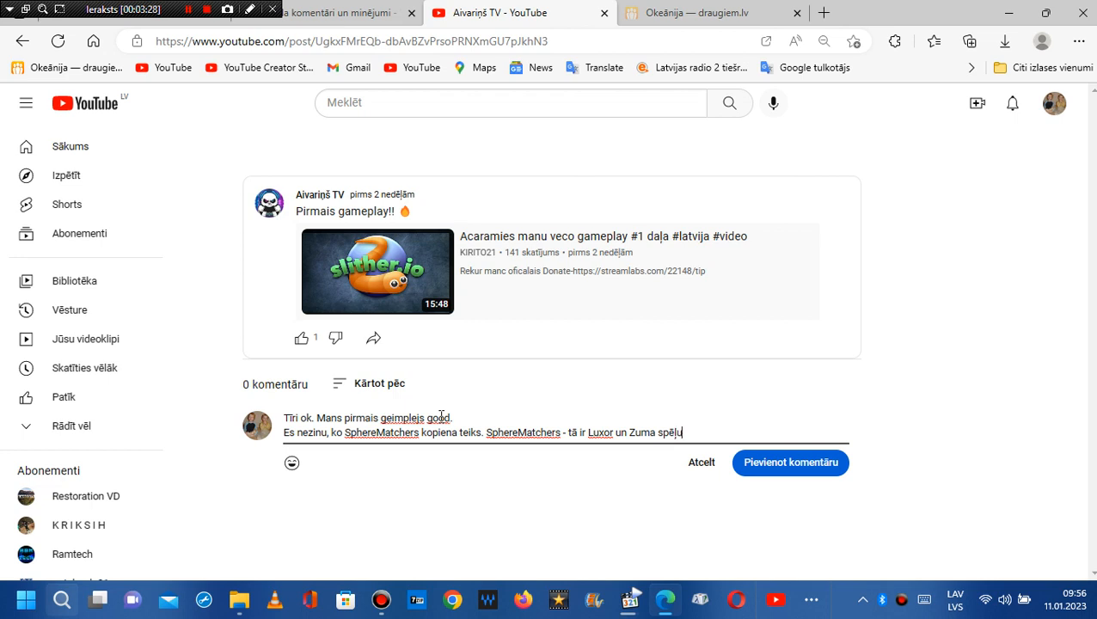
pyautogui.write('kopieri')
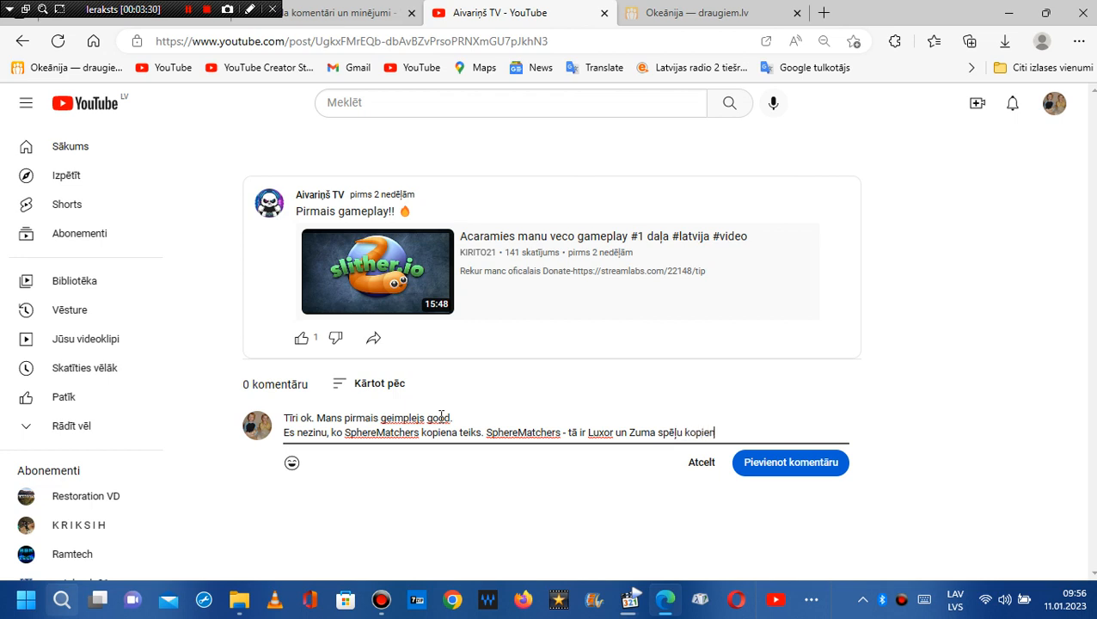
pyautogui.write(', kura nodarbojas')
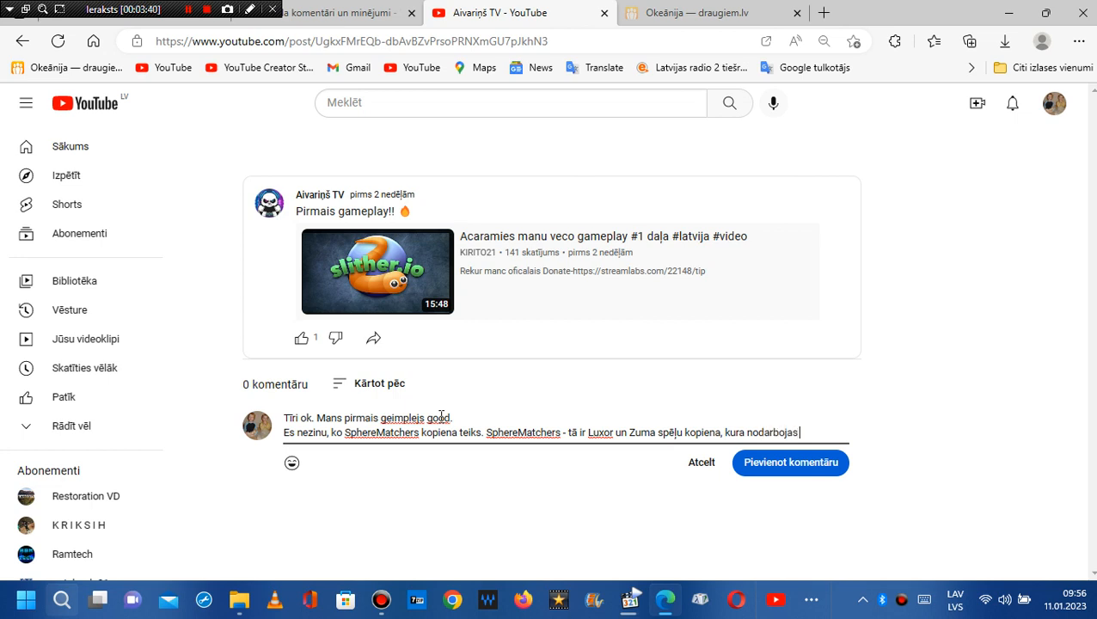
pyautogui.write('ar modificēšana')
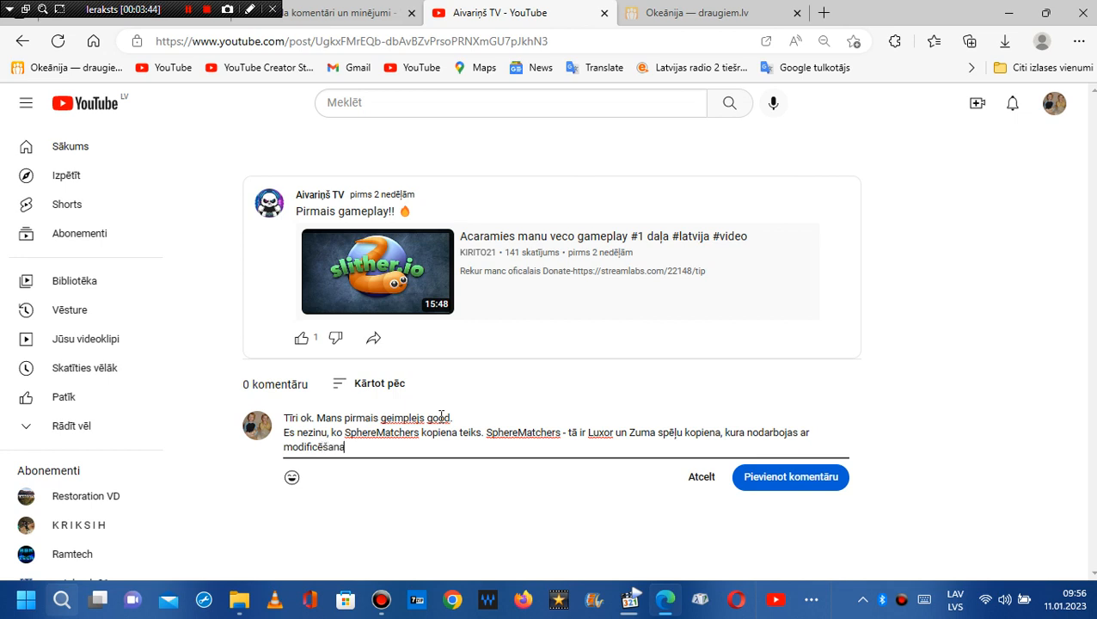
pyautogui.write('u')
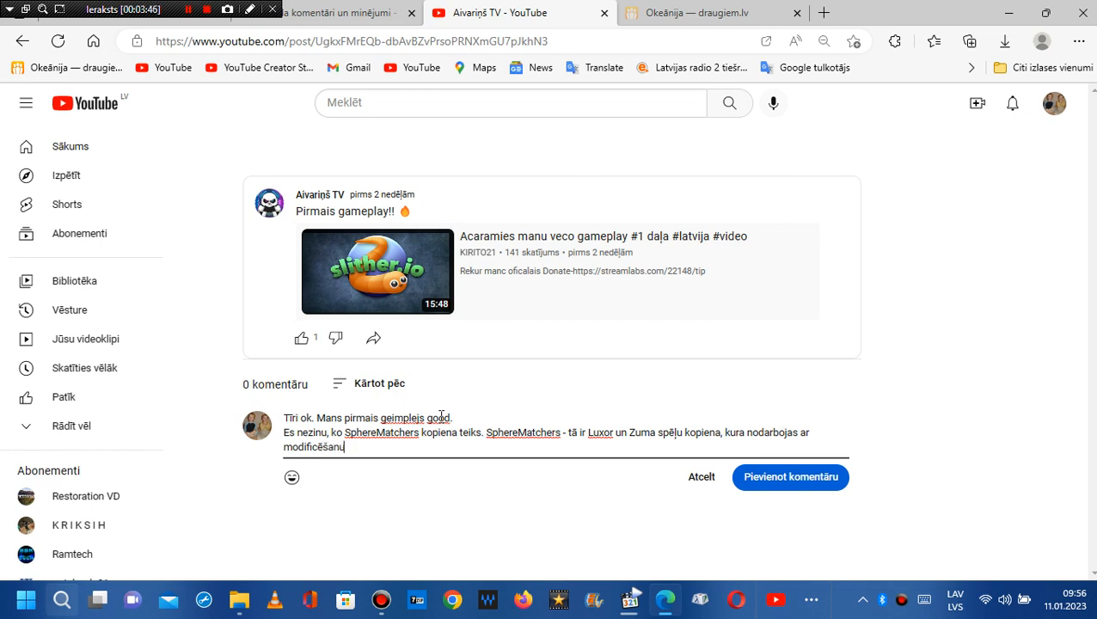
pyautogui.click(789, 477)
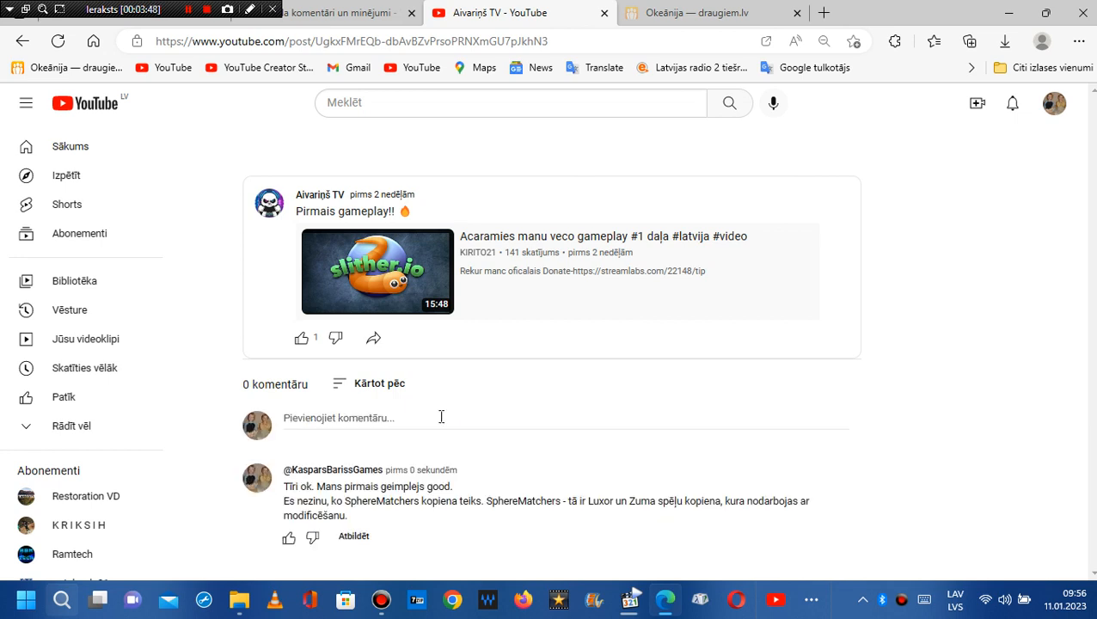
pyautogui.moveTo(348, 473)
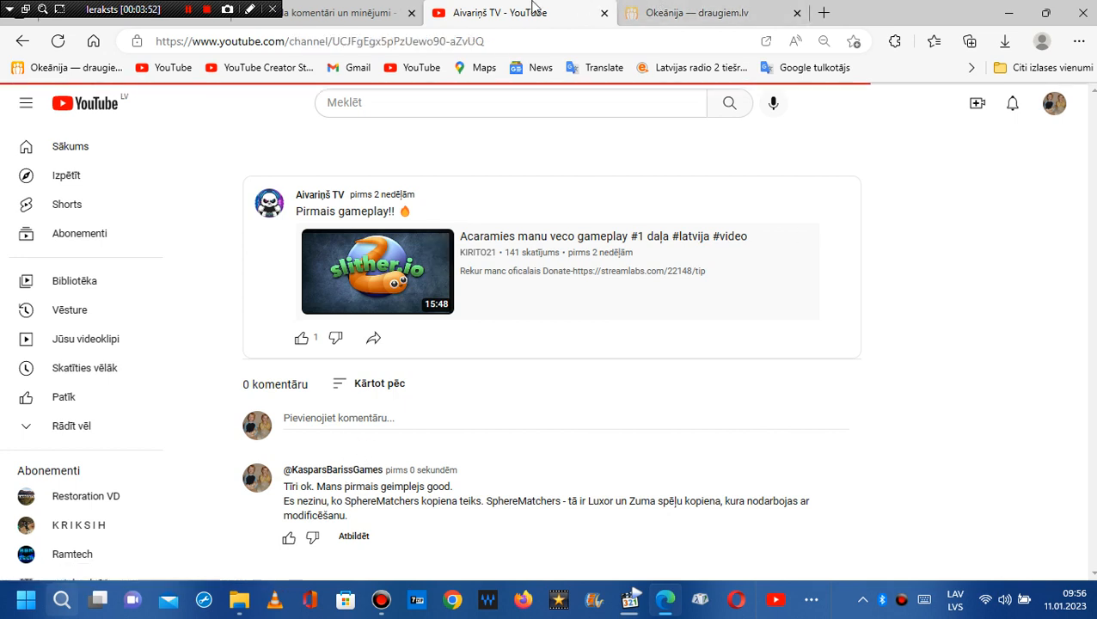
# - Open the commenter's channel, Kaspars Bariss Games And Retro Games
pyautogui.rightClick(512, 12)
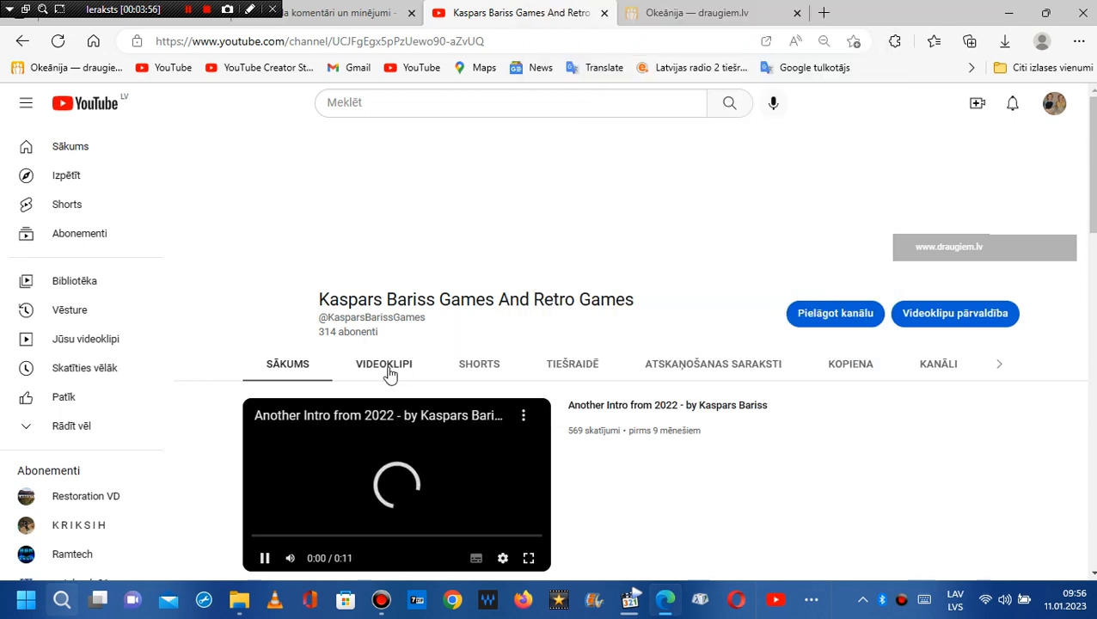
# - Show the VIDEOKLIPI tab and scroll through the channel's recent uploads
pyautogui.click(383, 363)
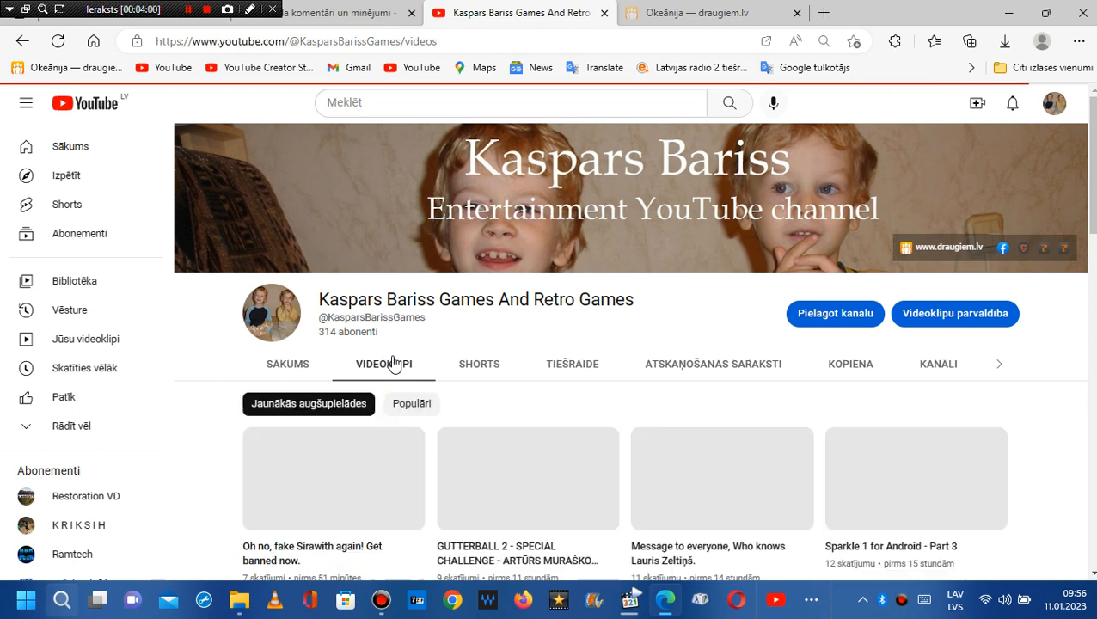
pyautogui.scroll(-3)
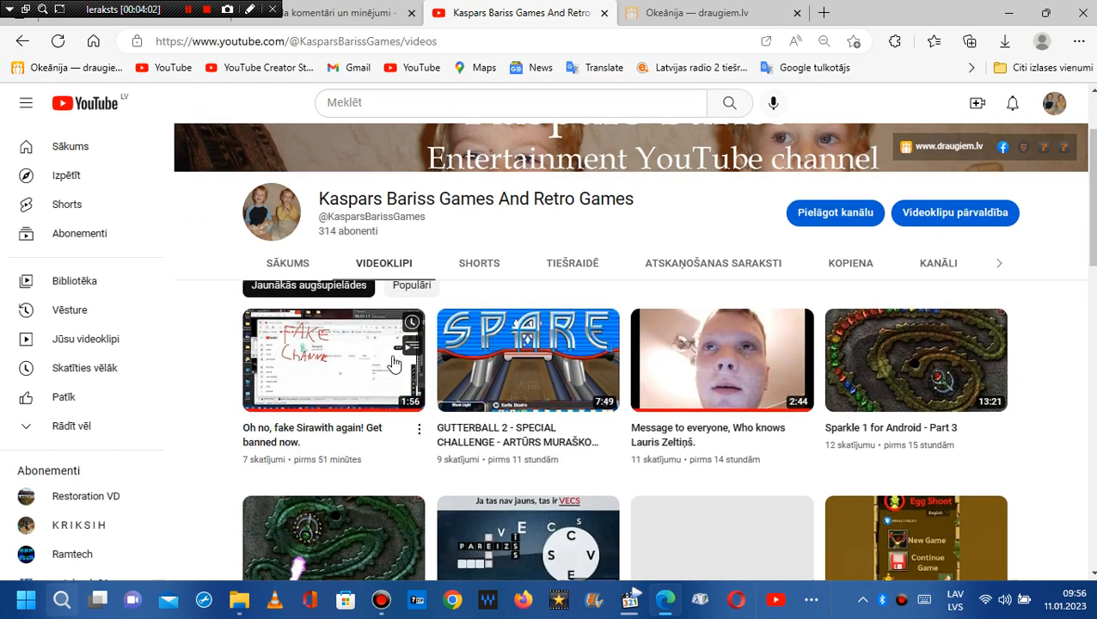
pyautogui.scroll(-3)
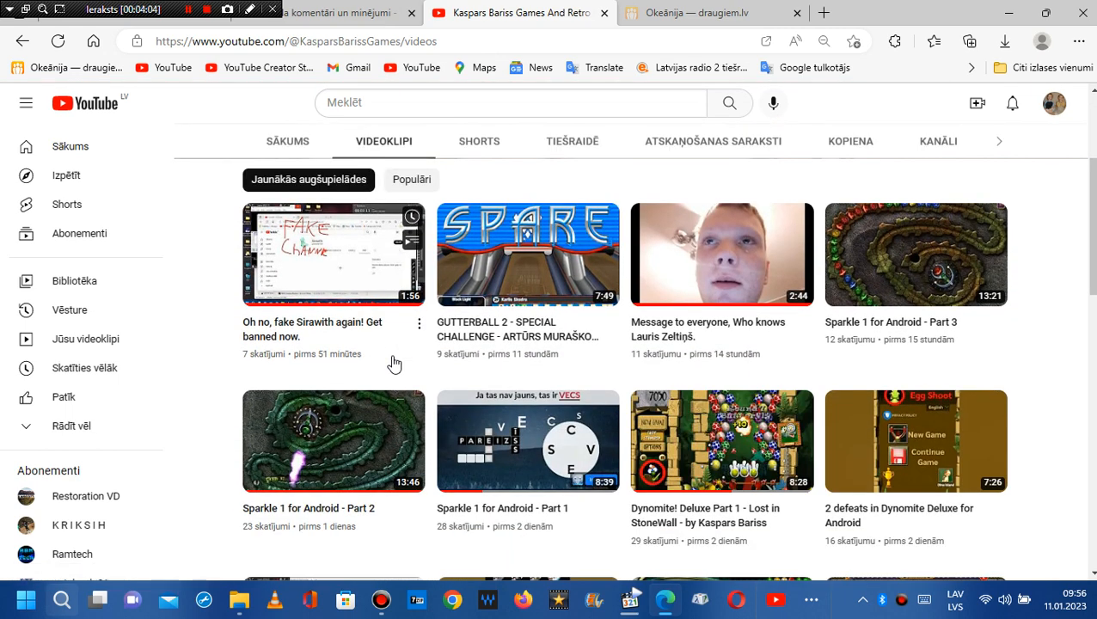